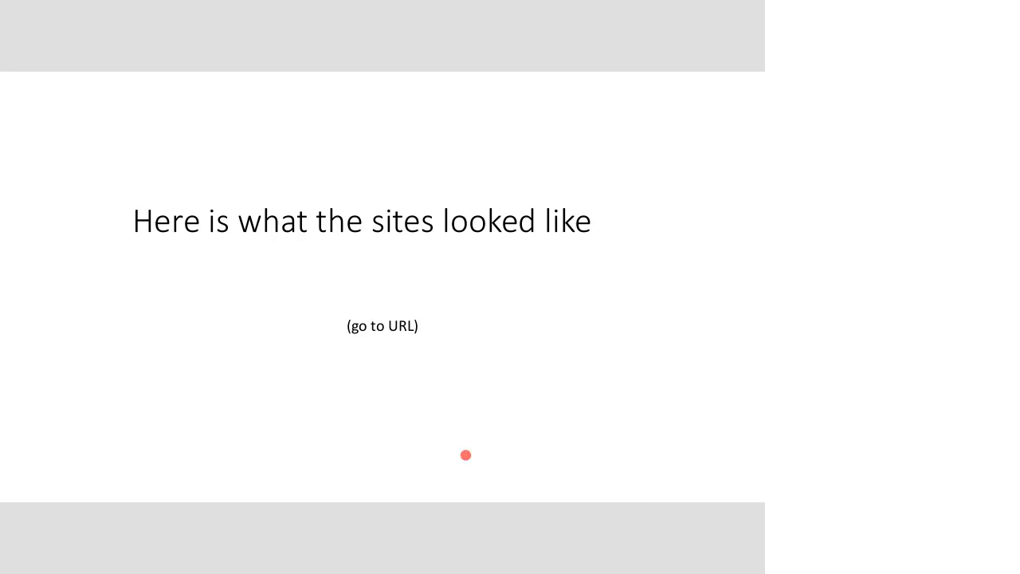
{"action": "mouse_move", "coordinate": [430, 95]}
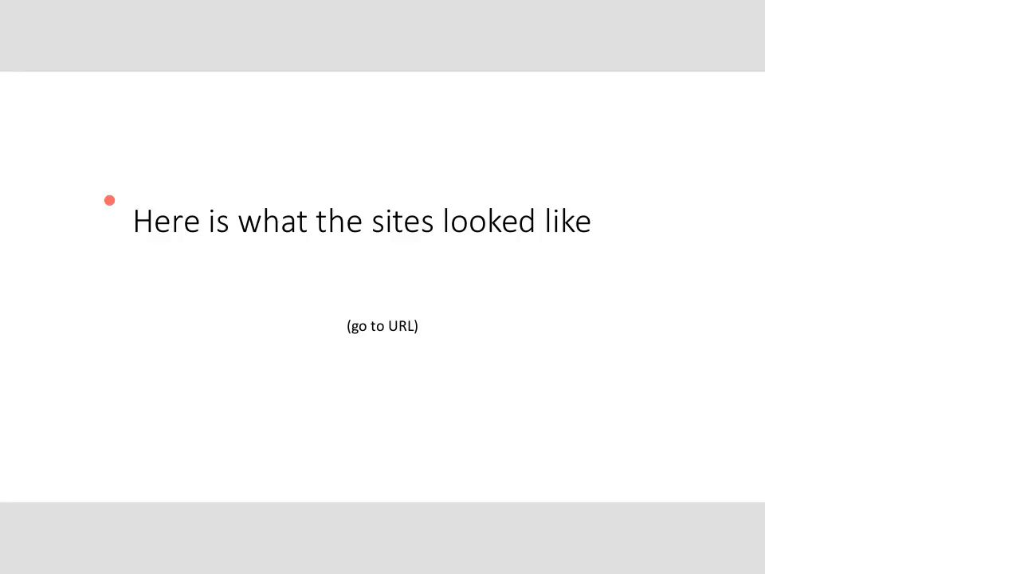
{"action": "mouse_move", "coordinate": [70, 430]}
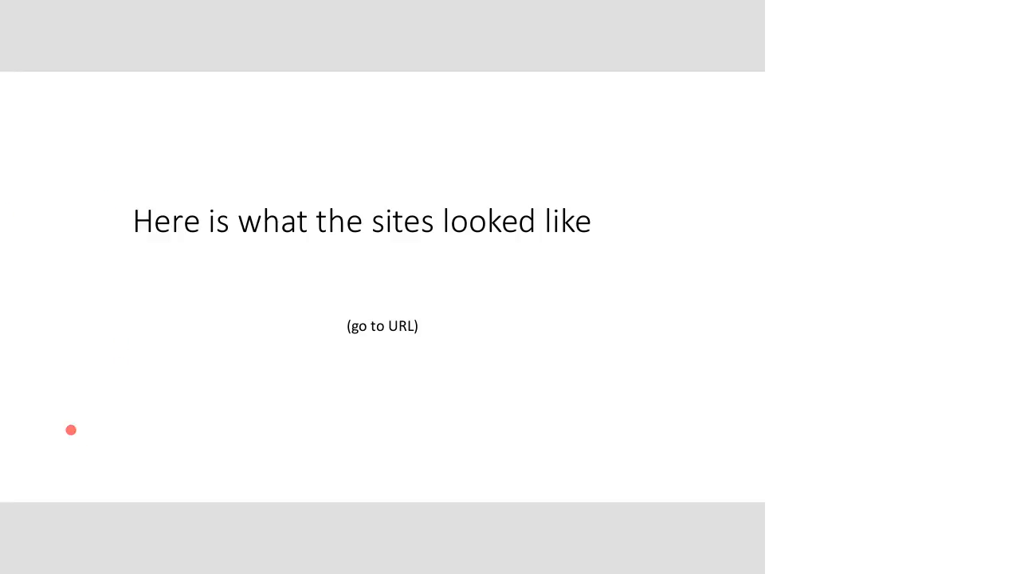
{"action": "mouse_move", "coordinate": [606, 271]}
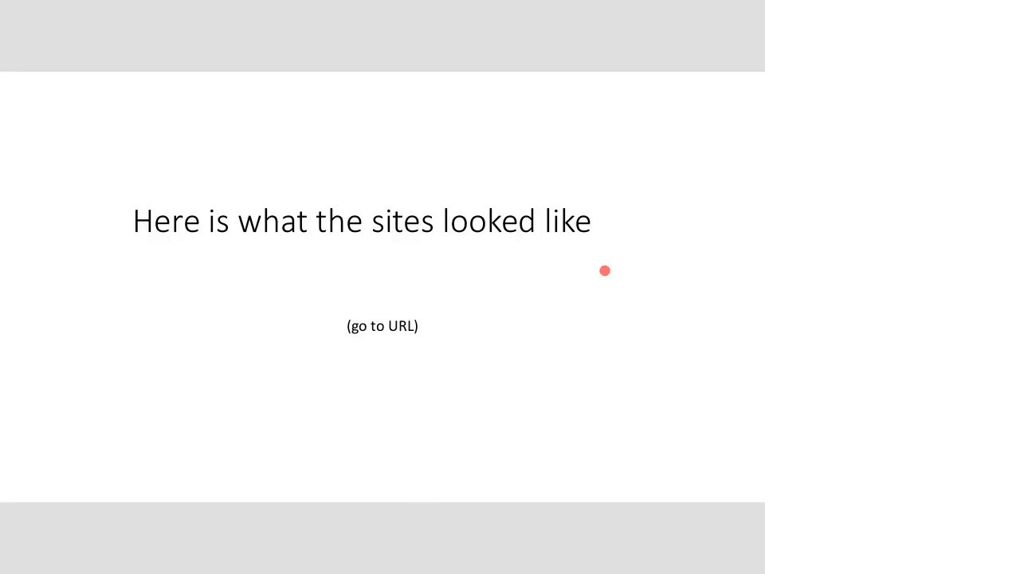
{"action": "mouse_move", "coordinate": [165, 440]}
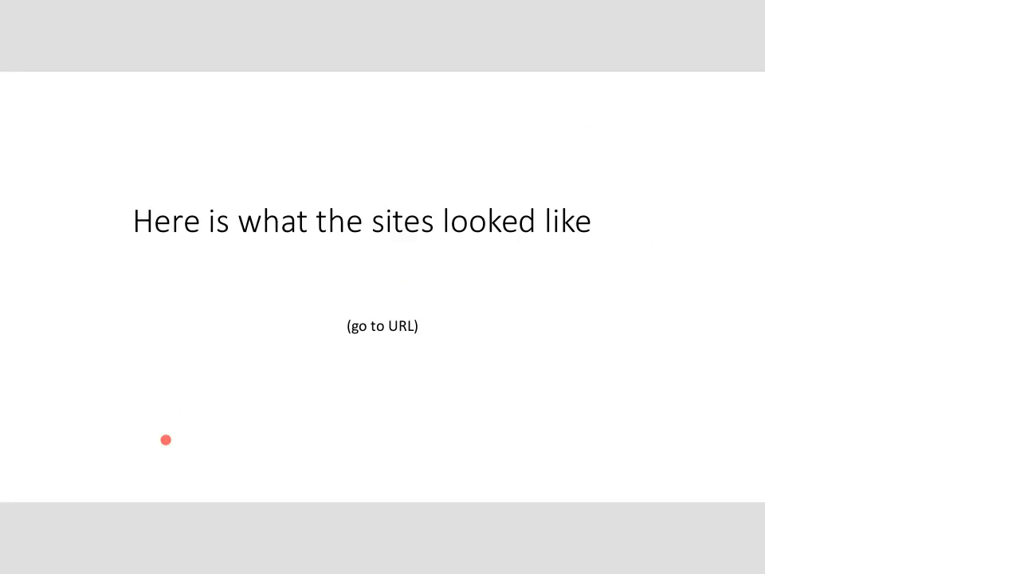
{"action": "mouse_move", "coordinate": [400, 475]}
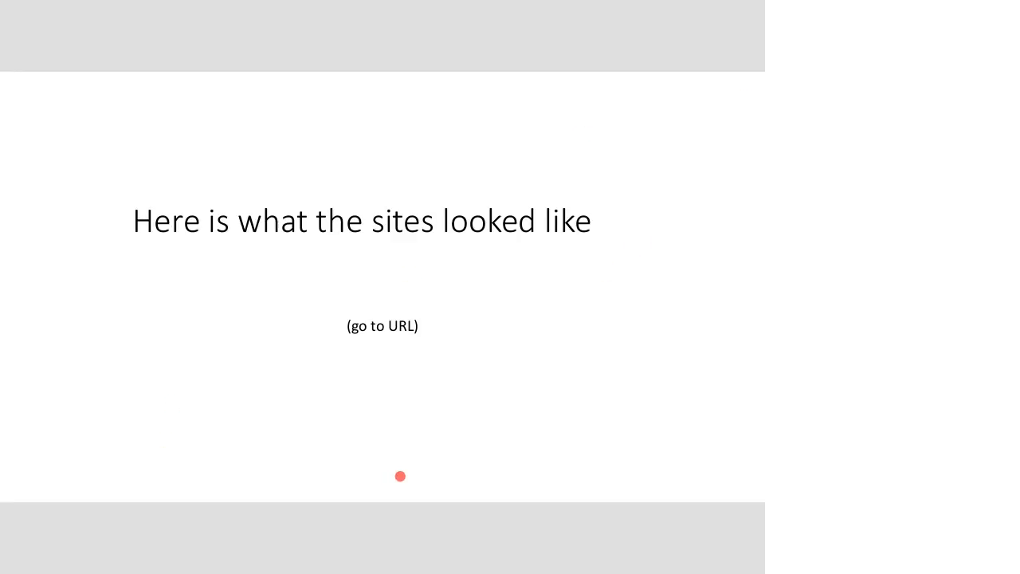
{"action": "mouse_move", "coordinate": [479, 392]}
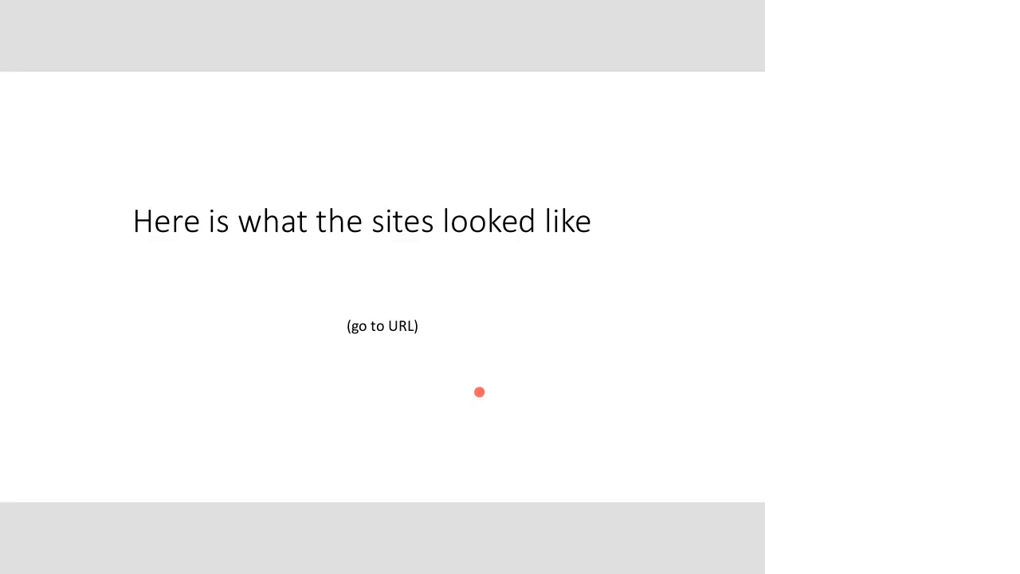
{"action": "mouse_move", "coordinate": [515, 366]}
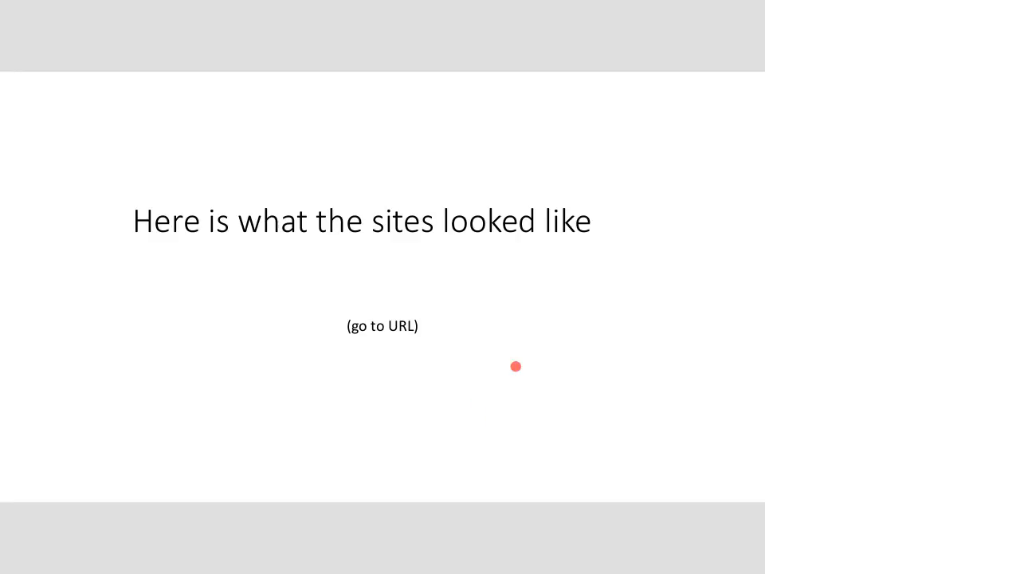
{"action": "mouse_move", "coordinate": [635, 290]}
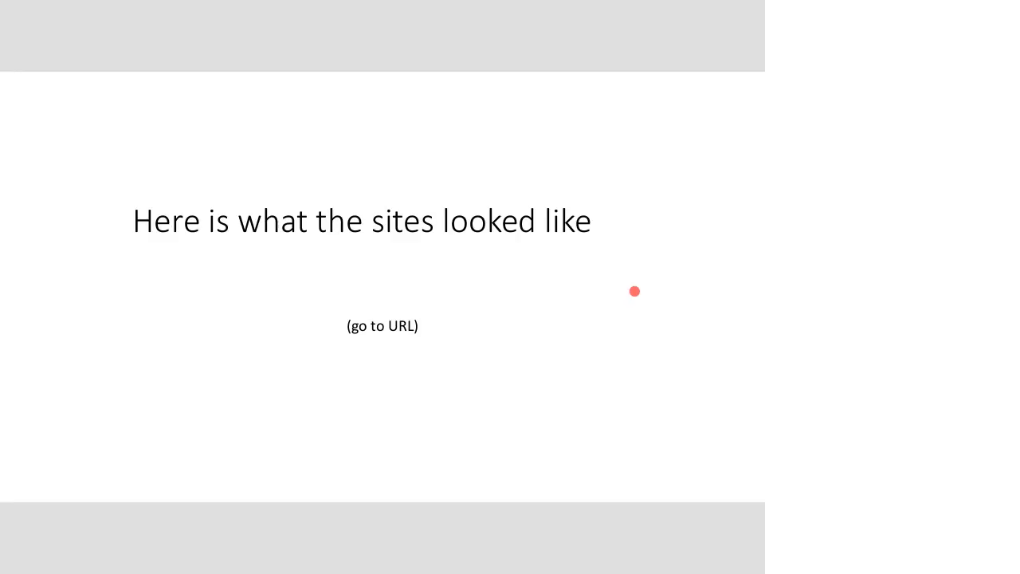
{"action": "mouse_move", "coordinate": [692, 76]}
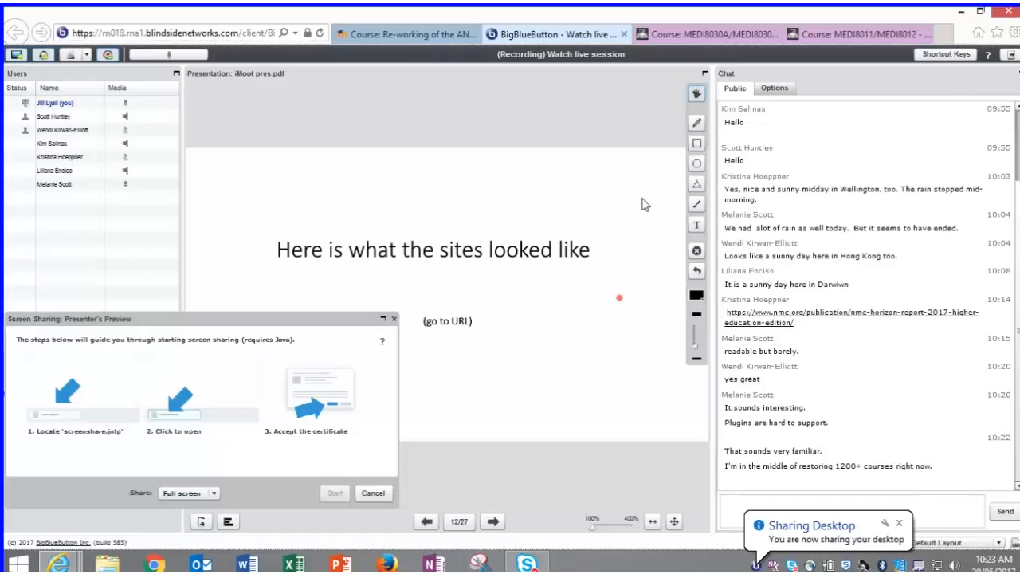
Switch the shared desktop to the MEDI8030A/MEDI8030B Medicine 3 course browser tab
{"action": "left_click", "coordinate": [705, 34]}
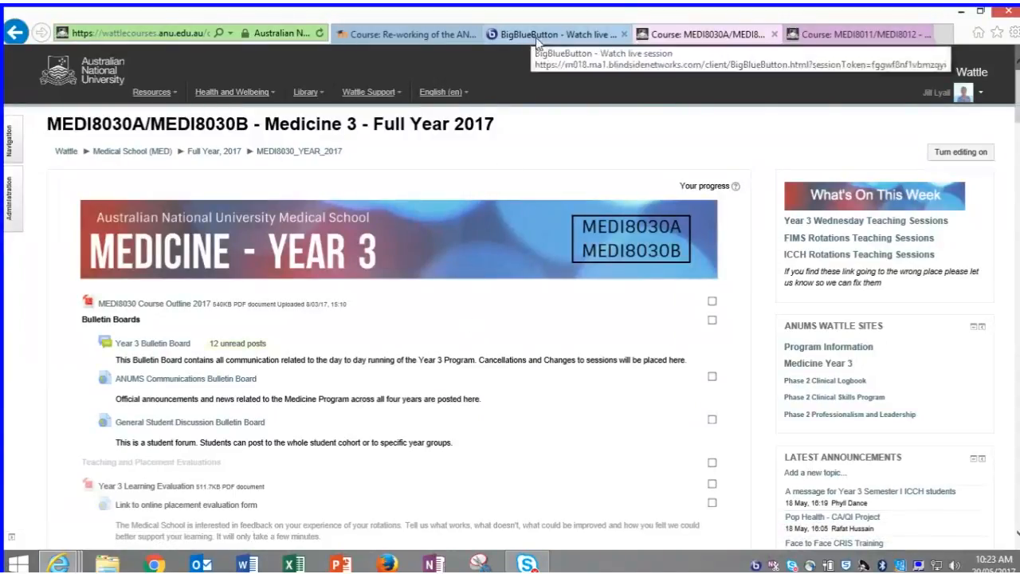
Show the MEDI8030 Wattle course tab and scroll down through Year 3 Documents to the Practice Assessment Items
{"action": "left_click", "coordinate": [555, 33]}
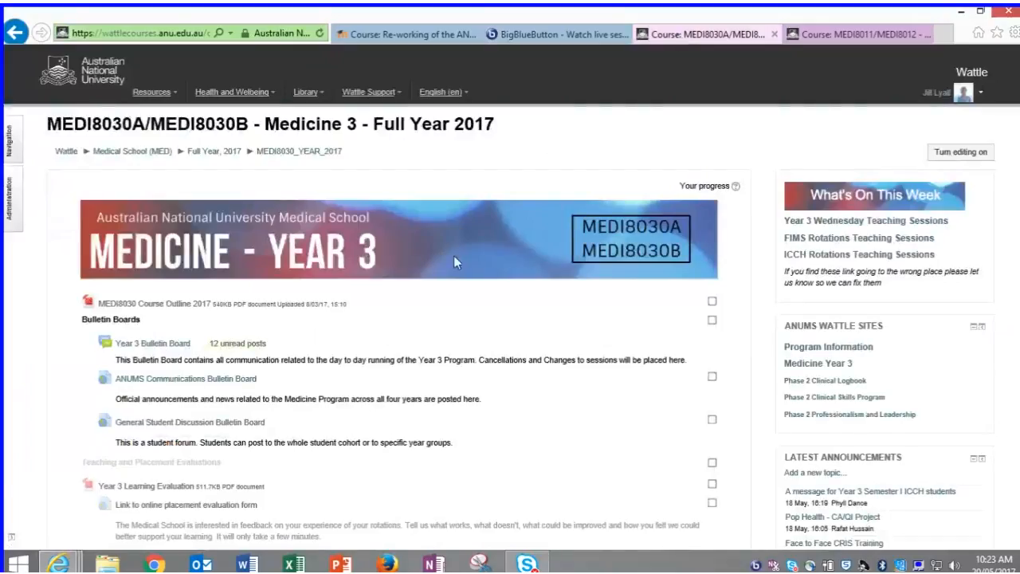
{"action": "mouse_move", "coordinate": [501, 424]}
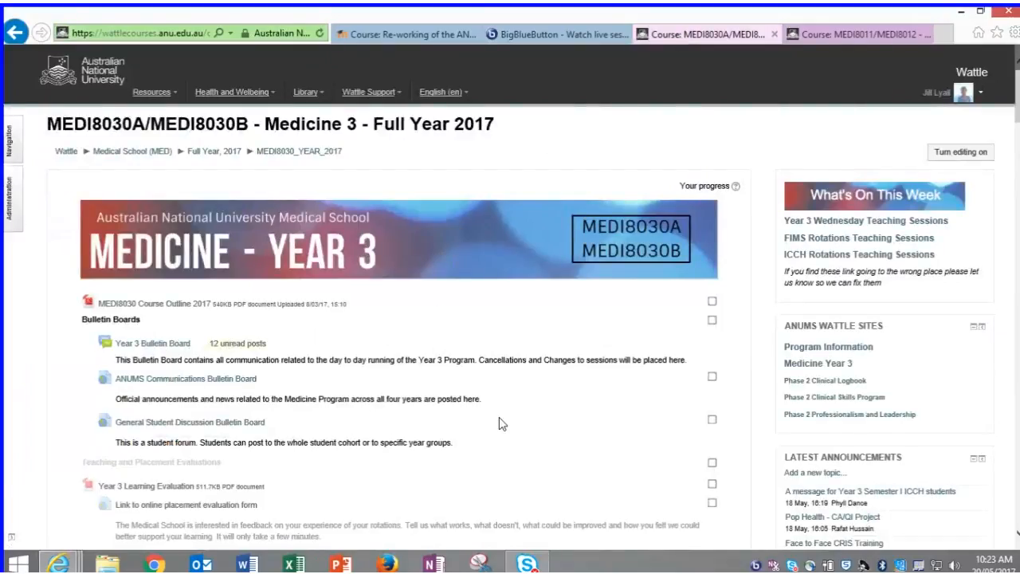
{"action": "scroll", "scroll_direction": "down", "scroll_amount": 3}
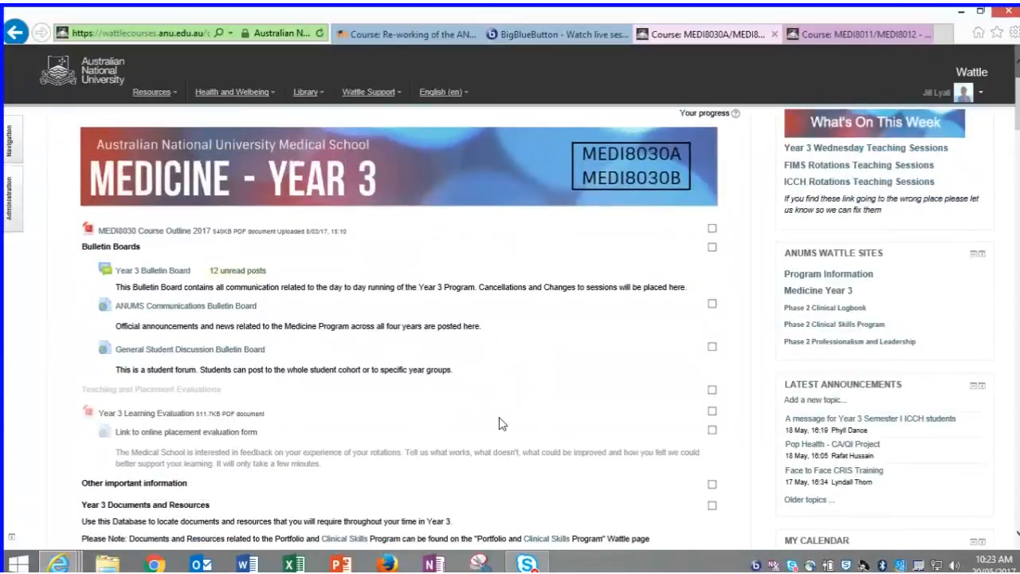
{"action": "scroll", "scroll_direction": "down", "scroll_amount": 3}
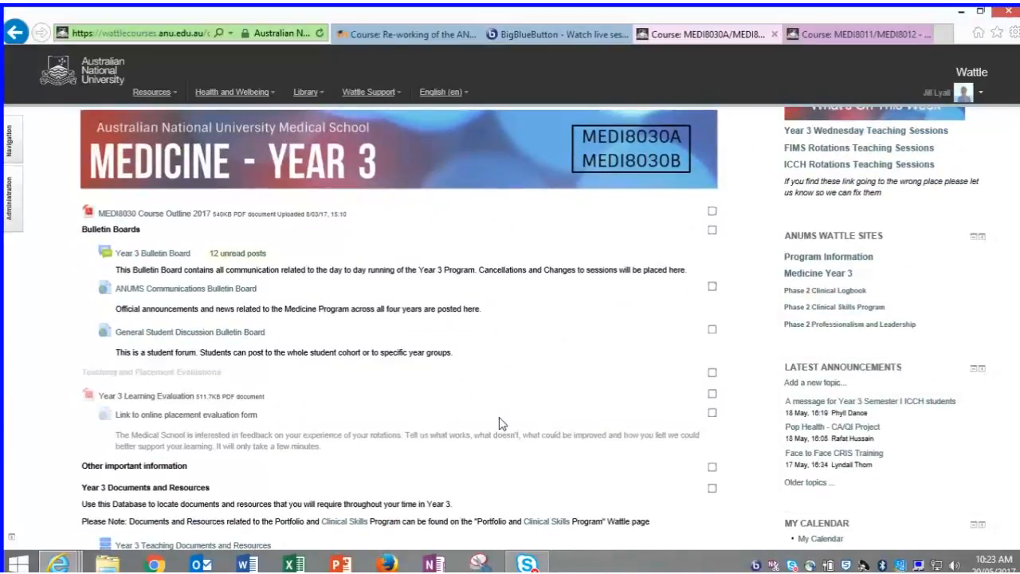
{"action": "scroll", "scroll_direction": "down", "scroll_amount": 3}
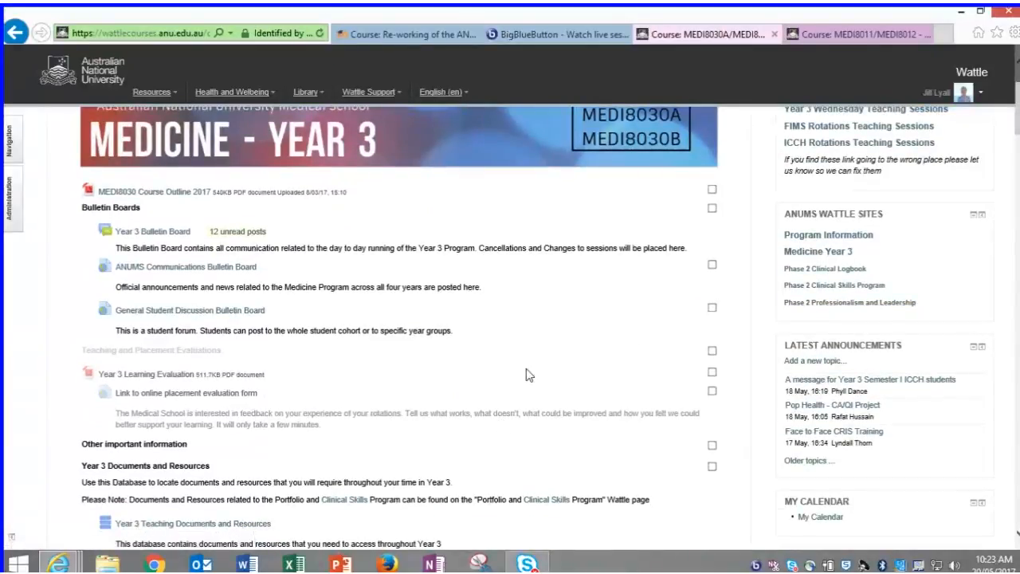
{"action": "scroll", "scroll_direction": "down", "scroll_amount": 3}
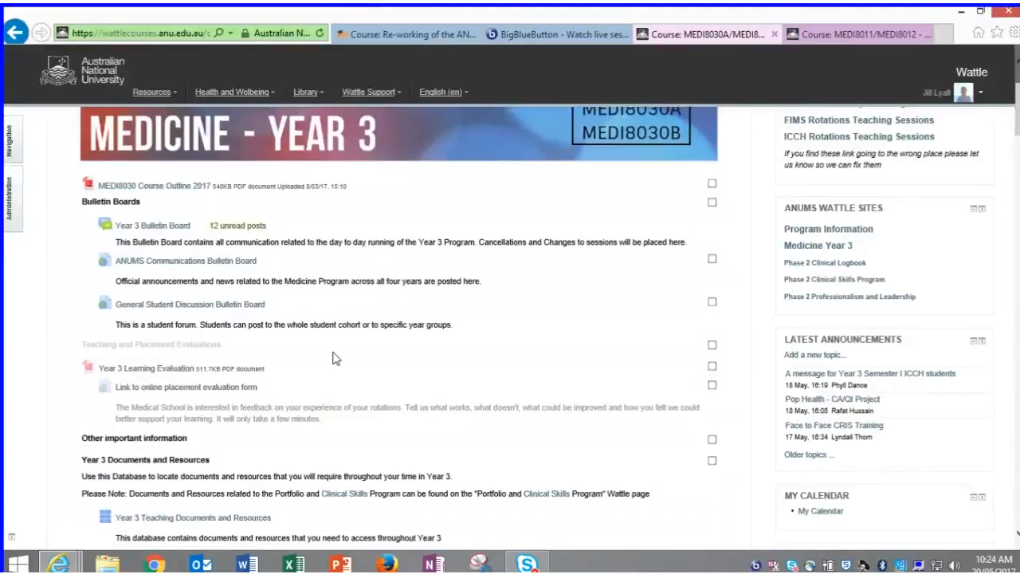
{"action": "scroll", "scroll_direction": "down", "scroll_amount": 3}
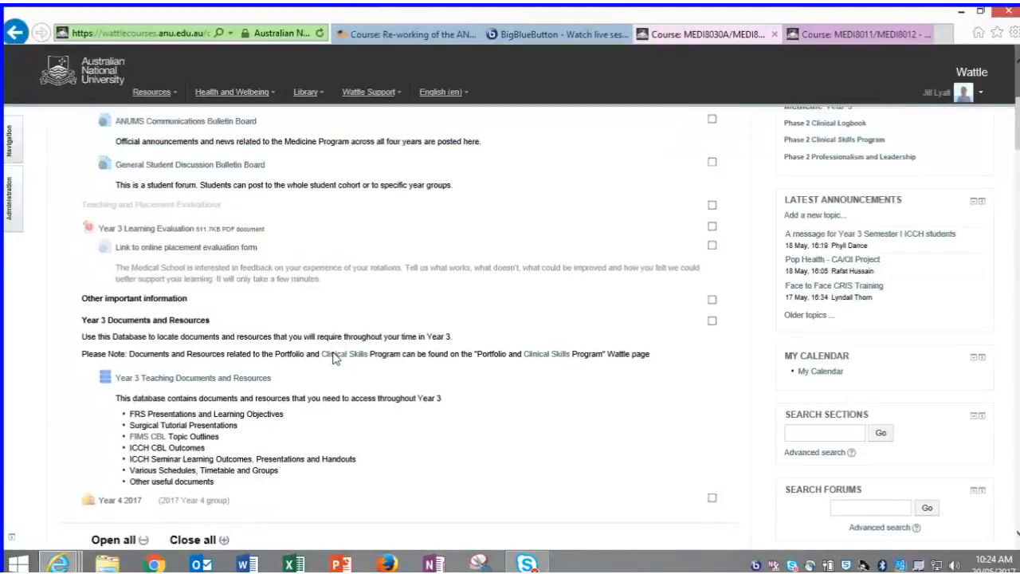
{"action": "scroll", "scroll_direction": "down", "scroll_amount": 3}
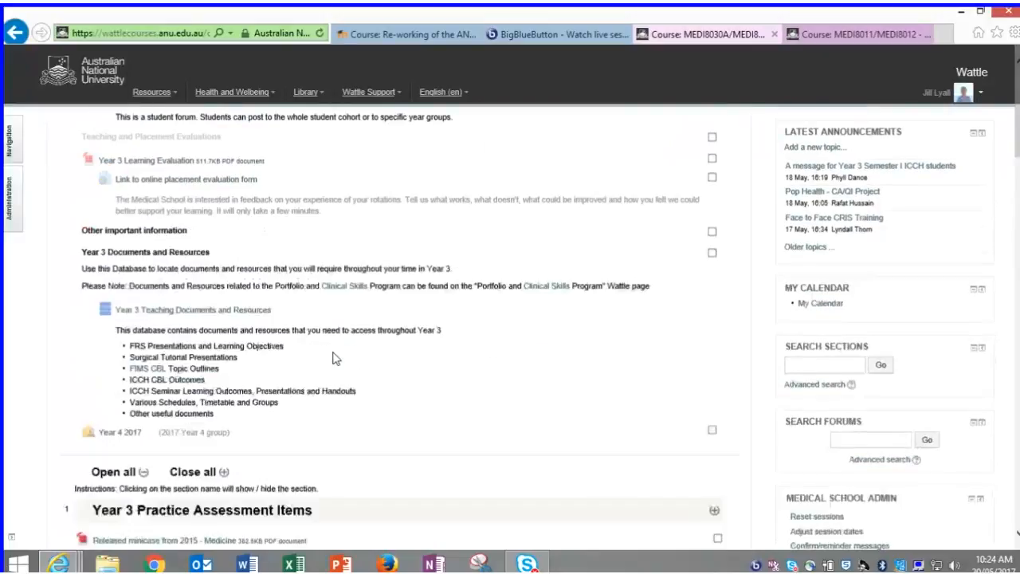
{"action": "scroll", "scroll_direction": "down", "scroll_amount": 3}
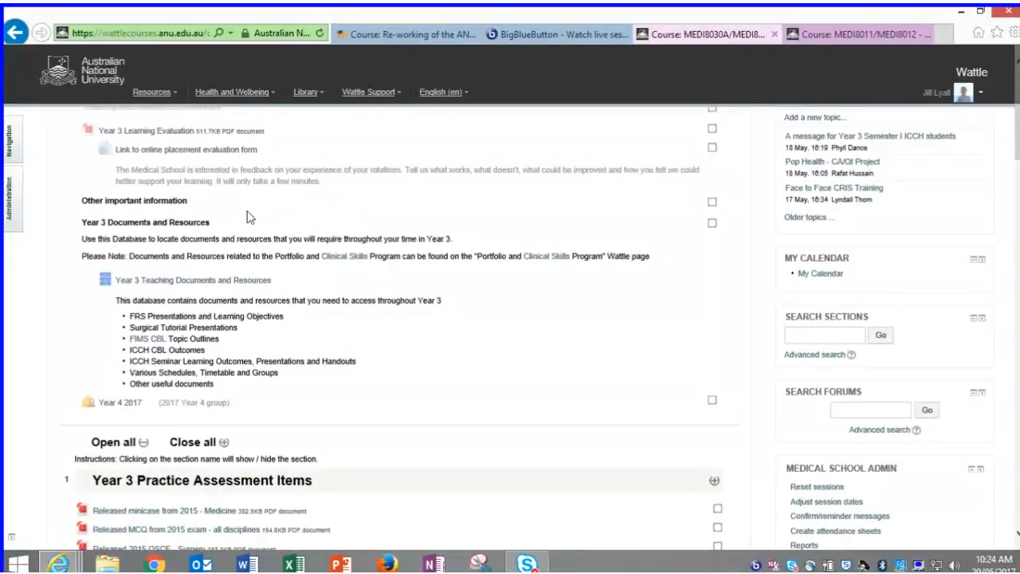
{"action": "mouse_move", "coordinate": [302, 223]}
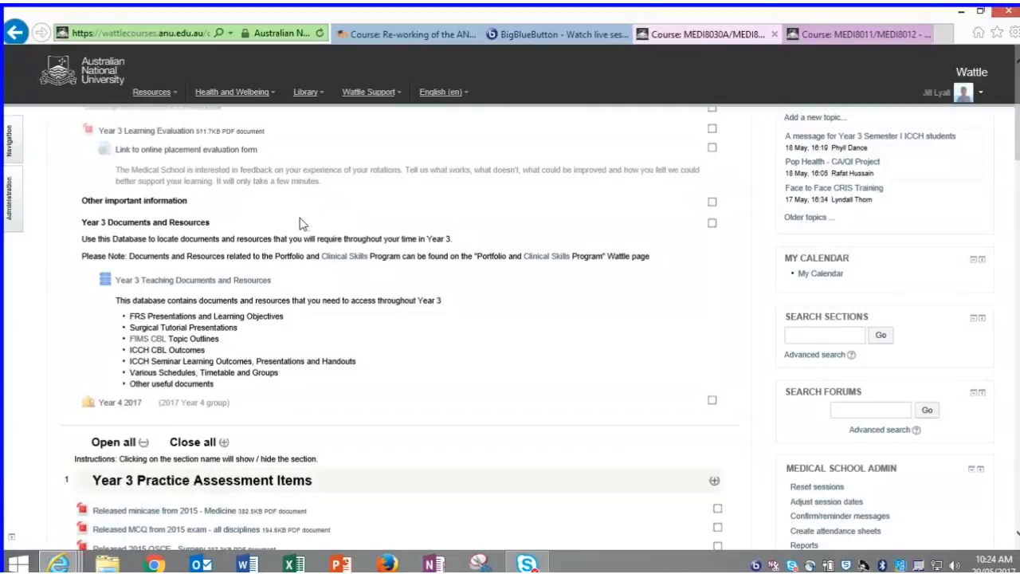
{"action": "mouse_move", "coordinate": [252, 256]}
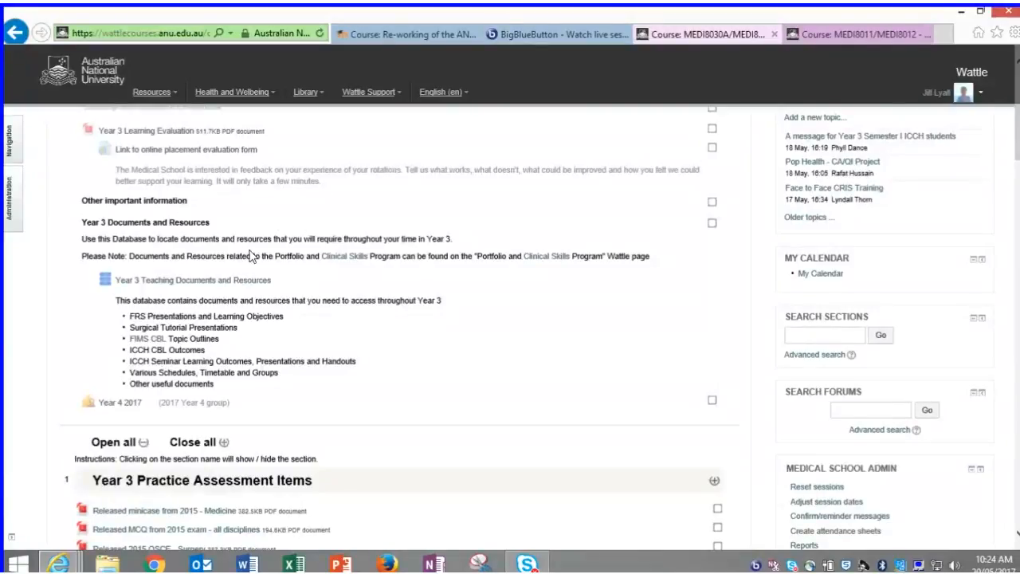
{"action": "scroll", "scroll_direction": "down", "scroll_amount": 3}
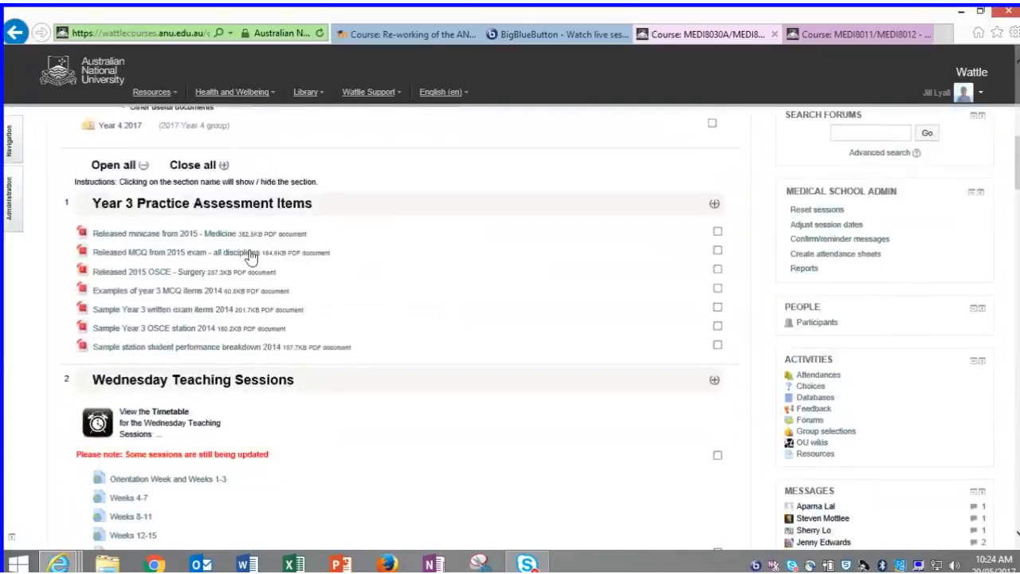
{"action": "scroll", "scroll_direction": "down", "scroll_amount": 3}
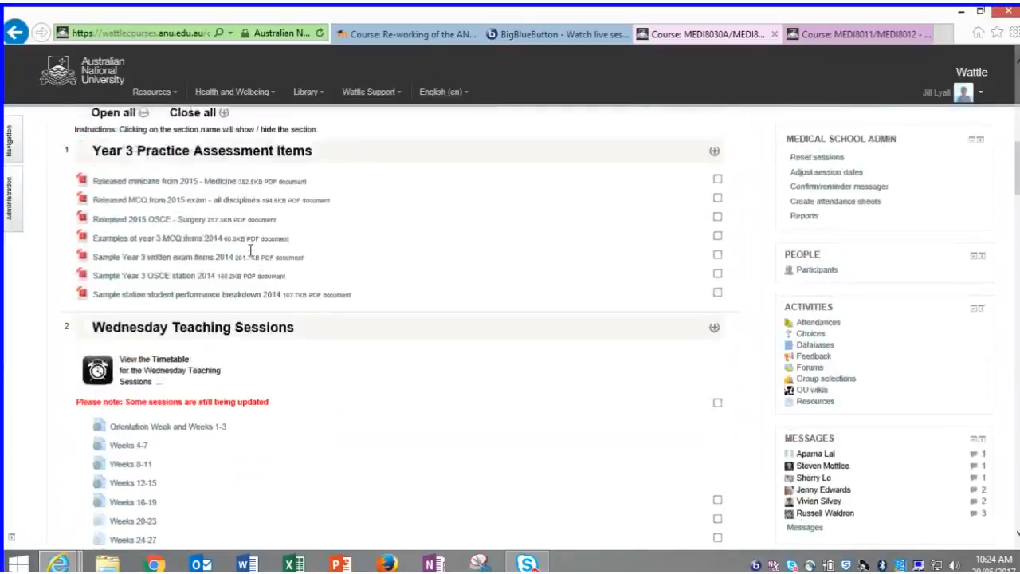
{"action": "scroll", "scroll_direction": "down", "scroll_amount": 3}
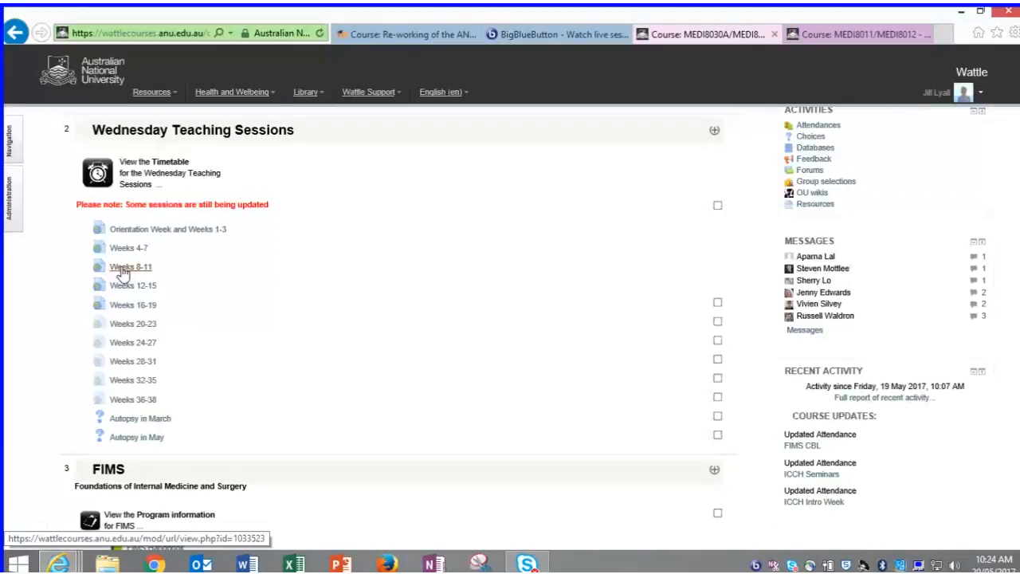
{"action": "mouse_move", "coordinate": [240, 300]}
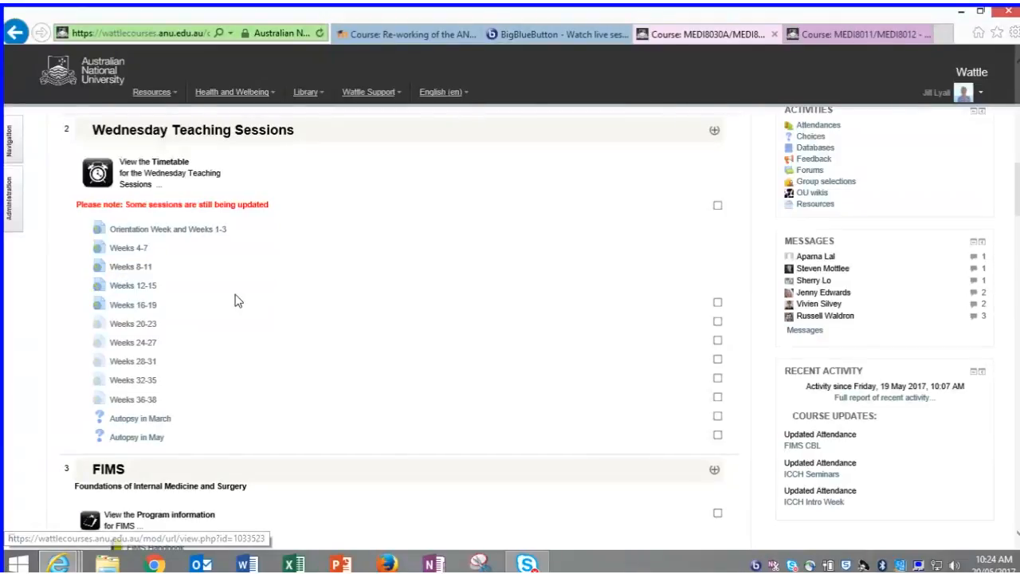
{"action": "scroll", "scroll_direction": "down", "scroll_amount": 3}
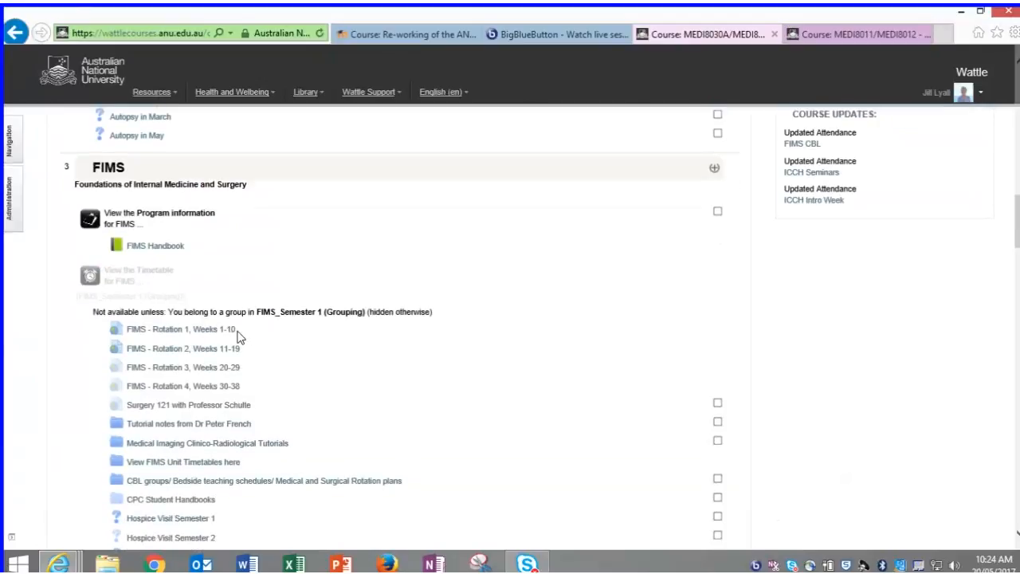
{"action": "scroll", "scroll_direction": "down", "scroll_amount": 3}
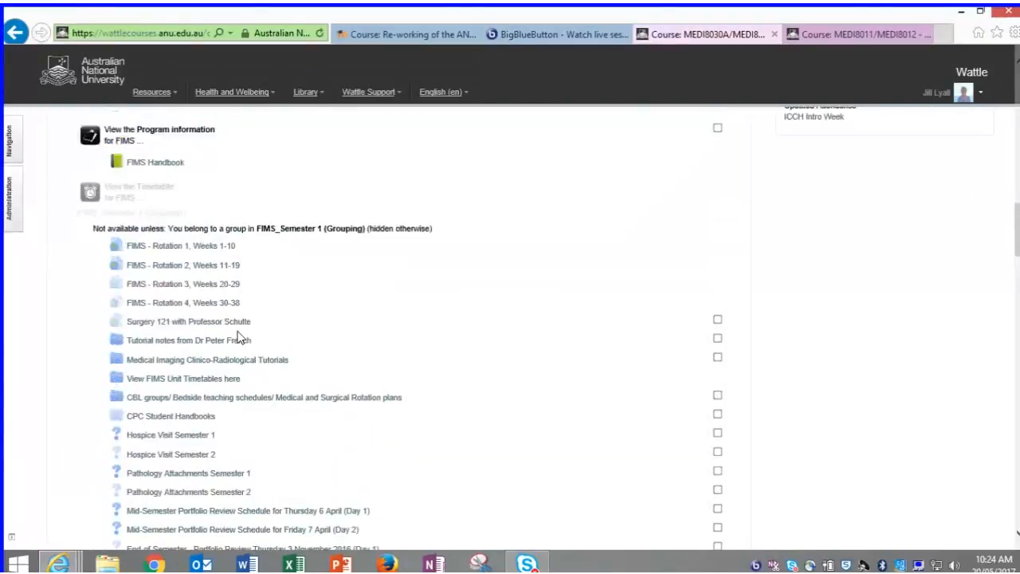
{"action": "scroll", "scroll_direction": "down", "scroll_amount": 3}
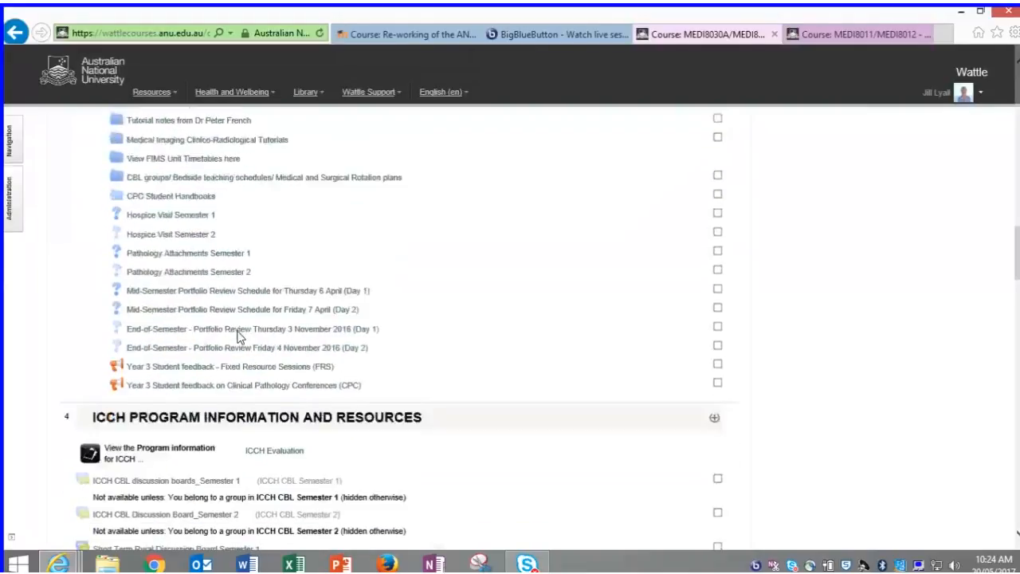
{"action": "scroll", "scroll_direction": "down", "scroll_amount": 3}
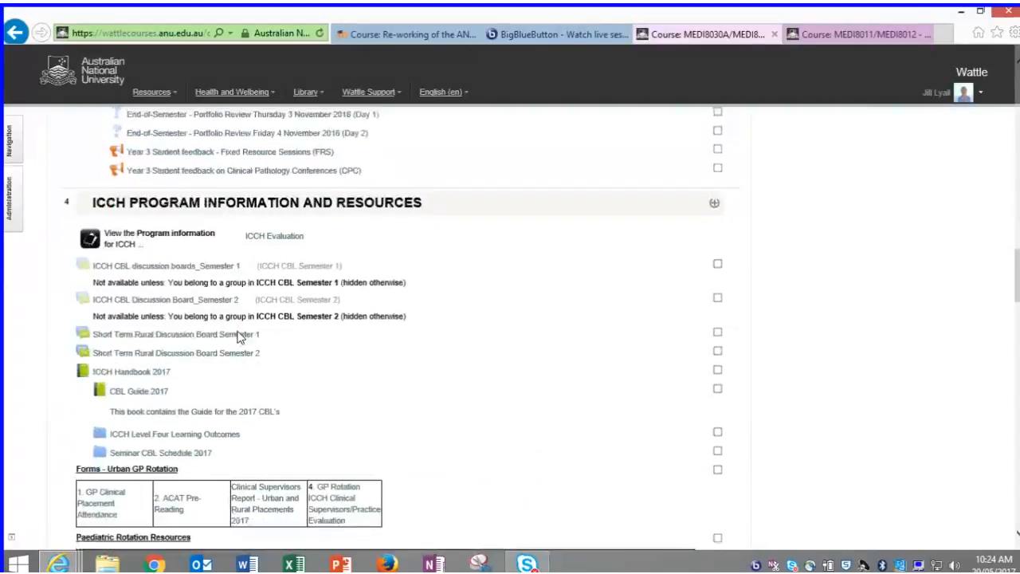
{"action": "scroll", "scroll_direction": "down", "scroll_amount": 3}
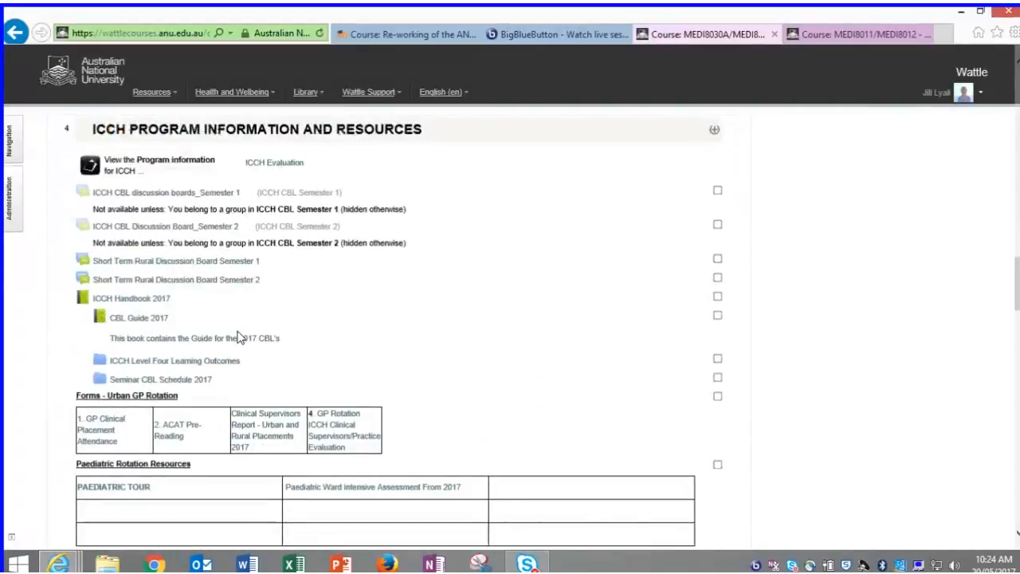
{"action": "scroll", "scroll_direction": "down", "scroll_amount": 3}
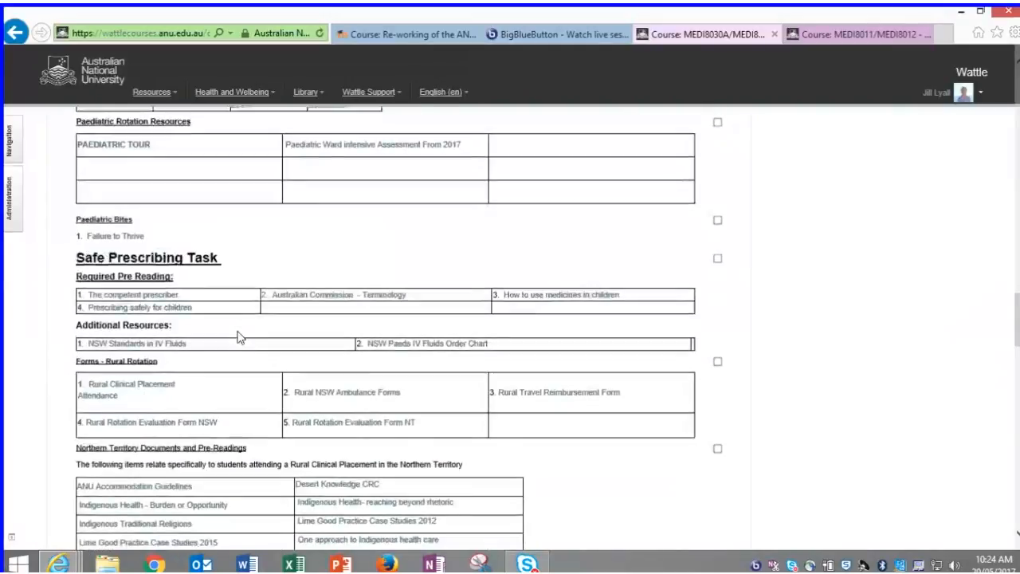
{"action": "scroll", "scroll_direction": "down", "scroll_amount": 3}
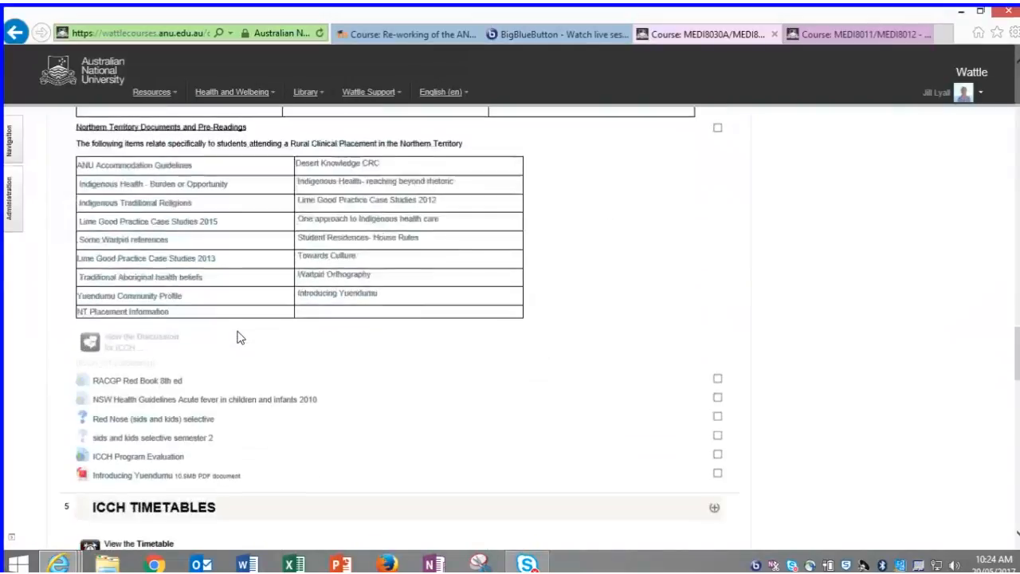
{"action": "scroll", "scroll_direction": "down", "scroll_amount": 3}
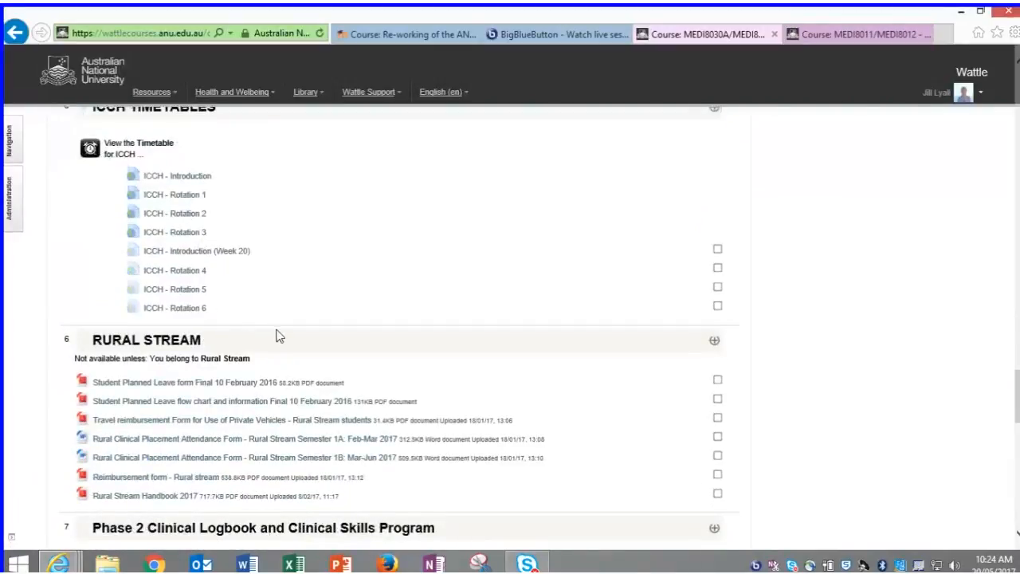
{"action": "scroll", "scroll_direction": "down", "scroll_amount": 3}
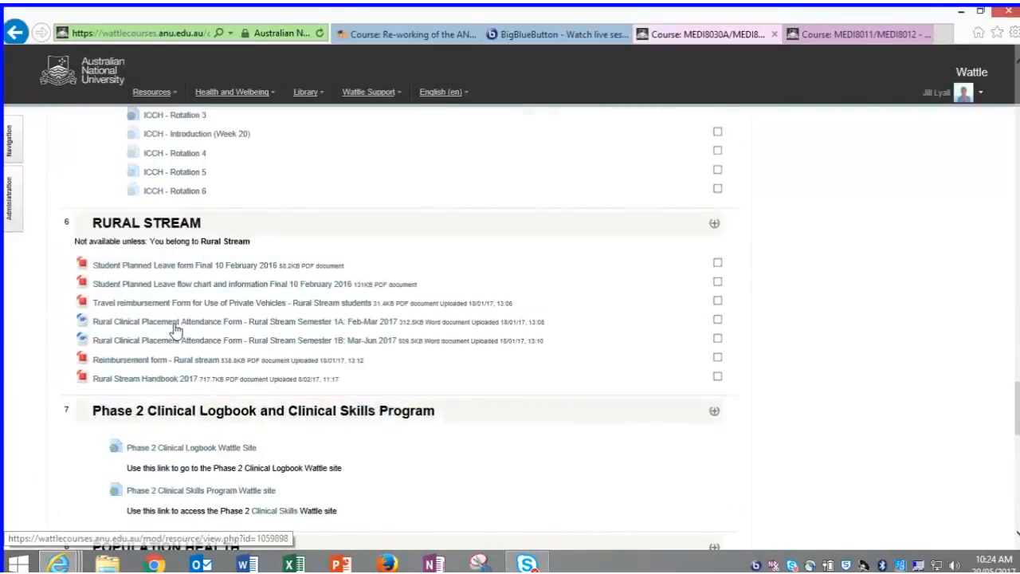
{"action": "scroll", "scroll_direction": "down", "scroll_amount": 3}
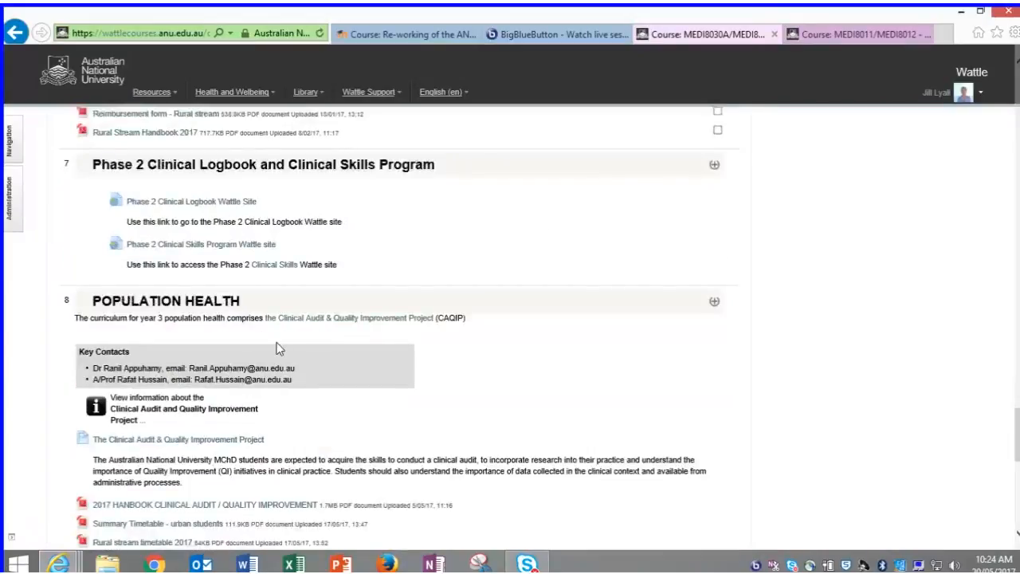
{"action": "scroll", "scroll_direction": "down", "scroll_amount": 3}
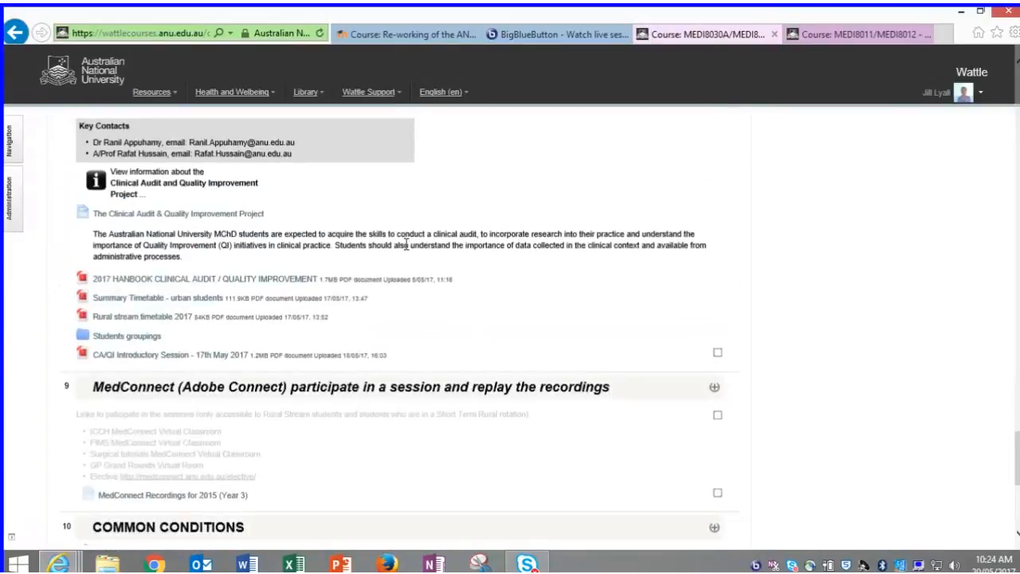
{"action": "scroll", "scroll_direction": "down", "scroll_amount": 3}
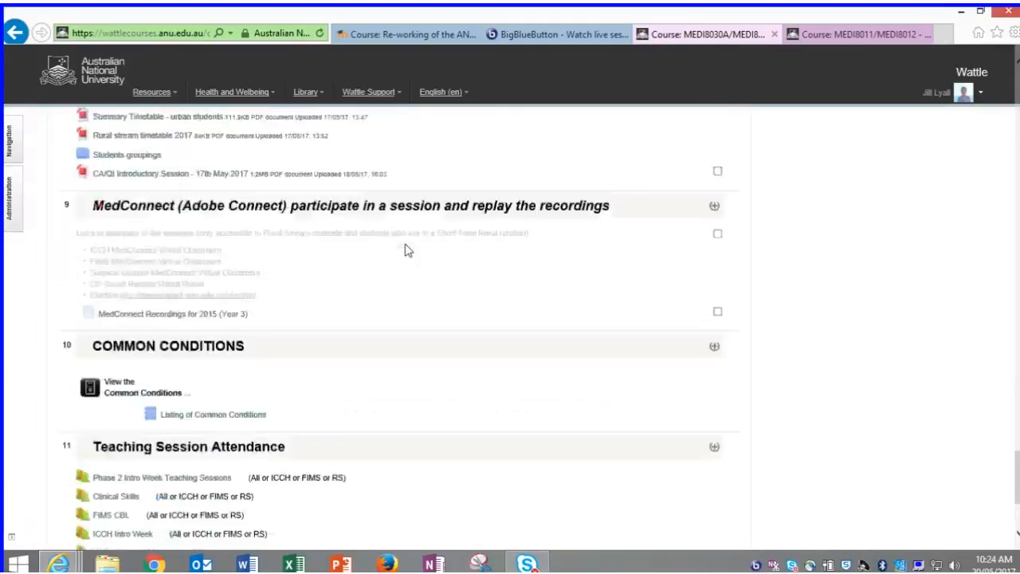
{"action": "scroll", "scroll_direction": "down", "scroll_amount": 3}
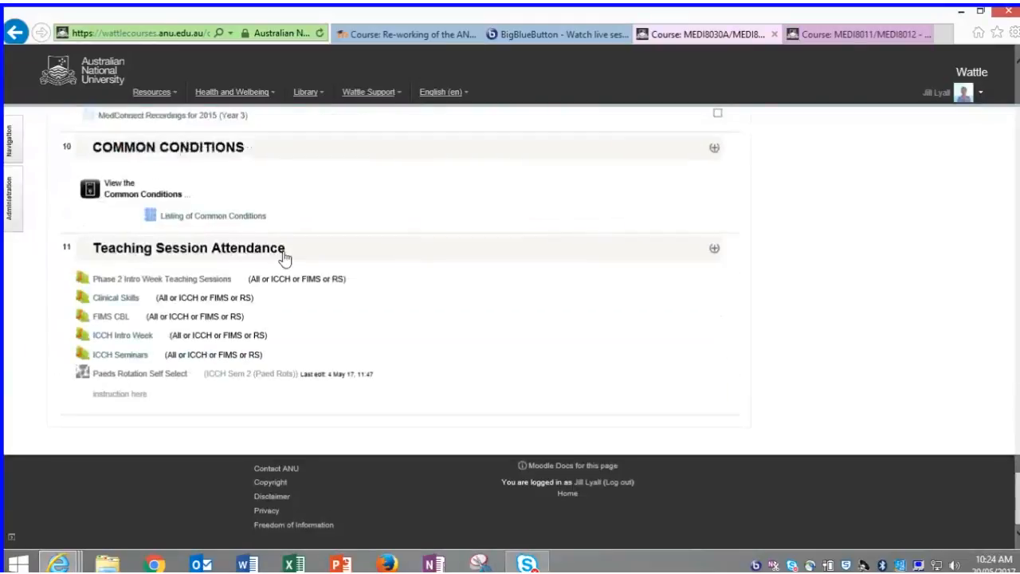
{"action": "mouse_move", "coordinate": [398, 323]}
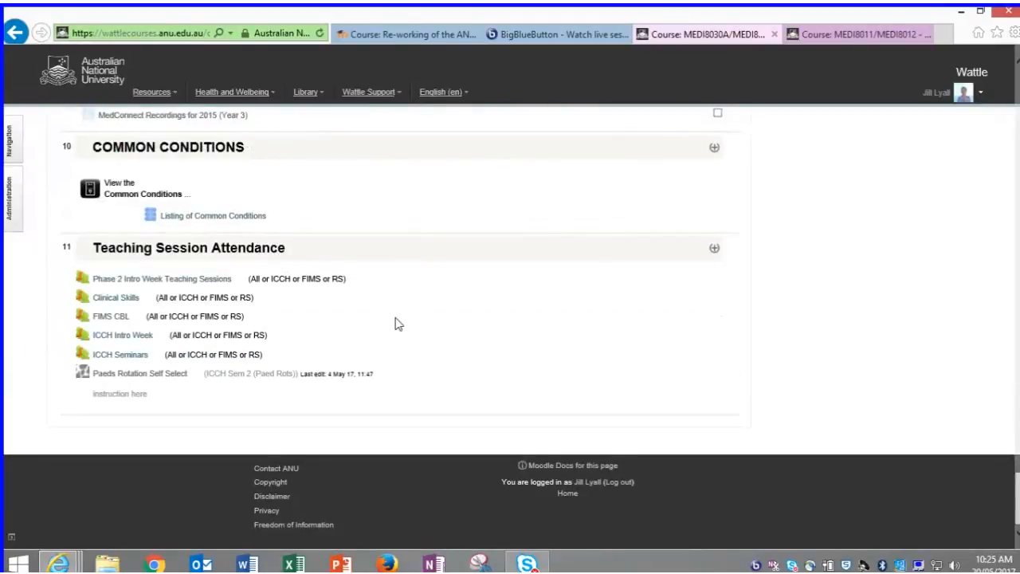
{"action": "scroll", "scroll_direction": "up", "scroll_amount": 3}
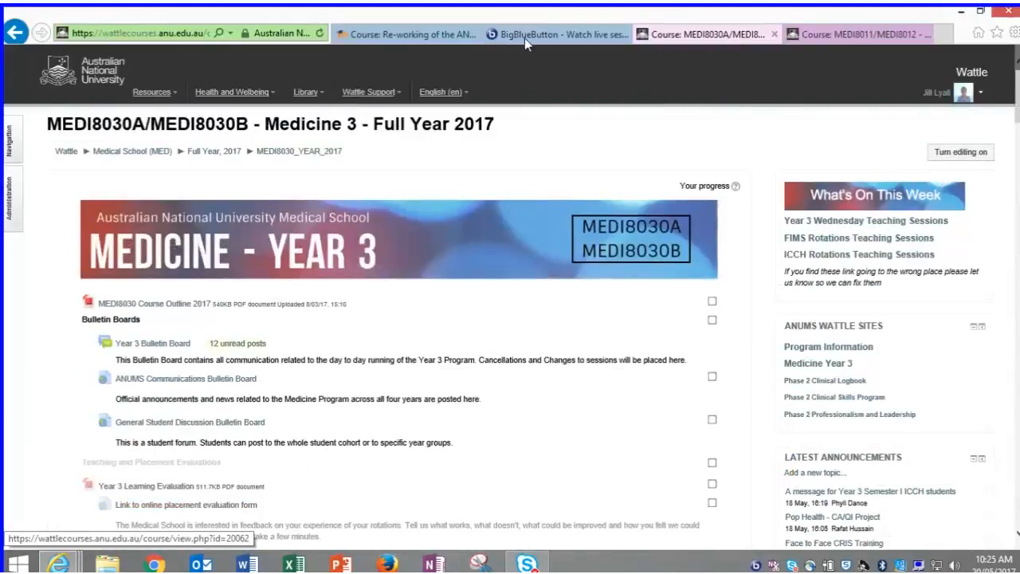
{"action": "left_click", "coordinate": [558, 34]}
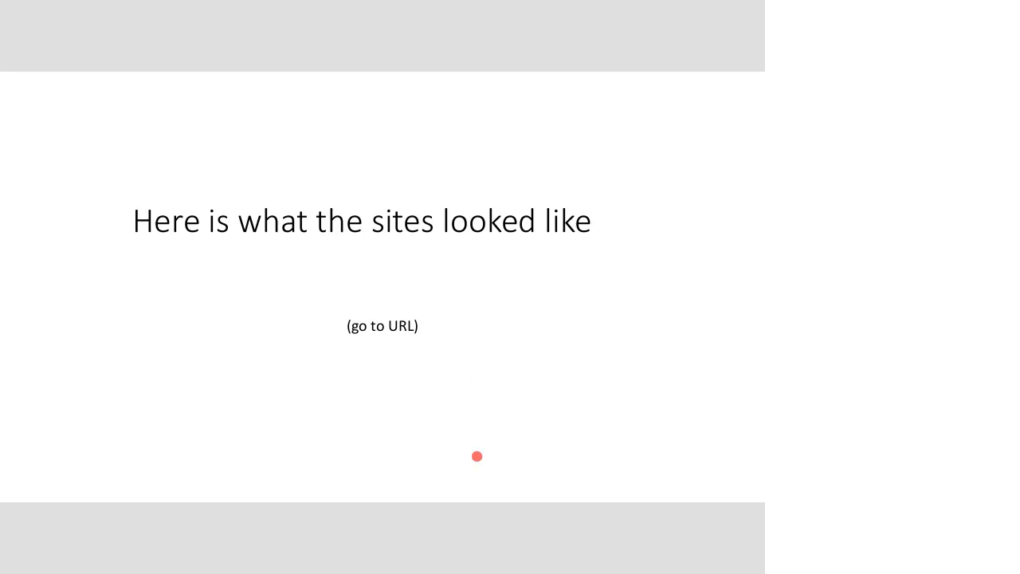
{"action": "mouse_move", "coordinate": [284, 333]}
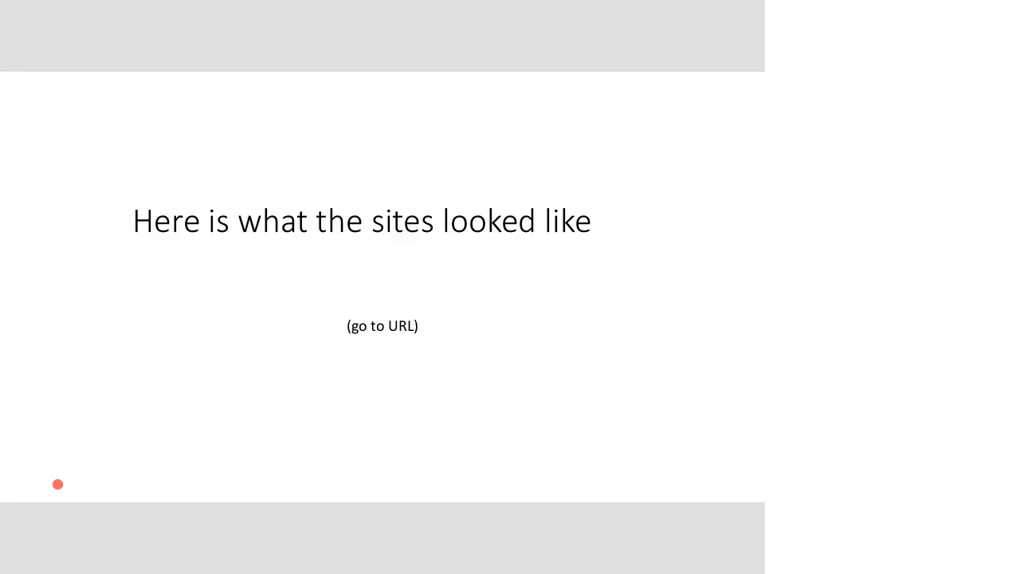
{"action": "mouse_move", "coordinate": [265, 354]}
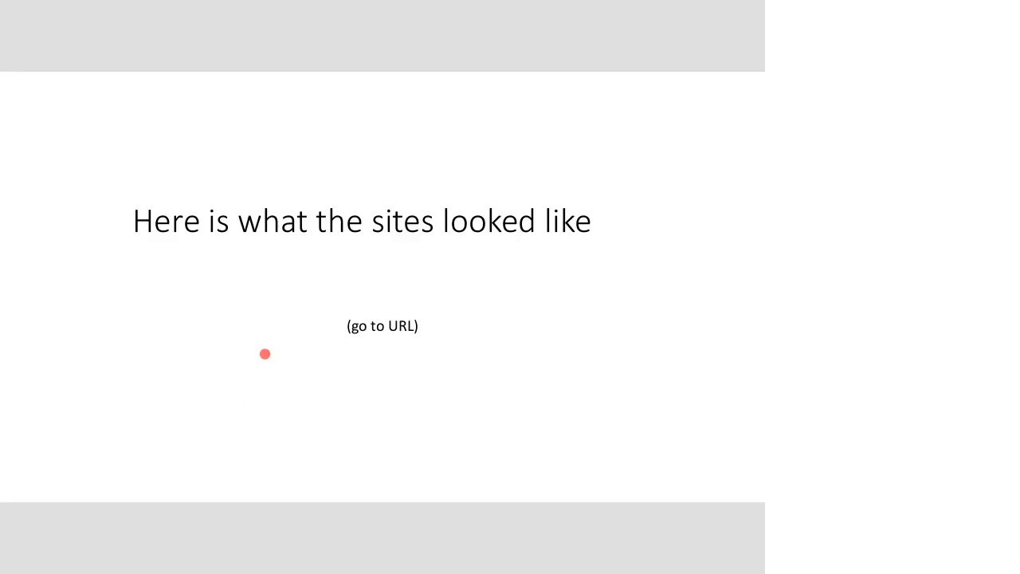
{"action": "mouse_move", "coordinate": [325, 491]}
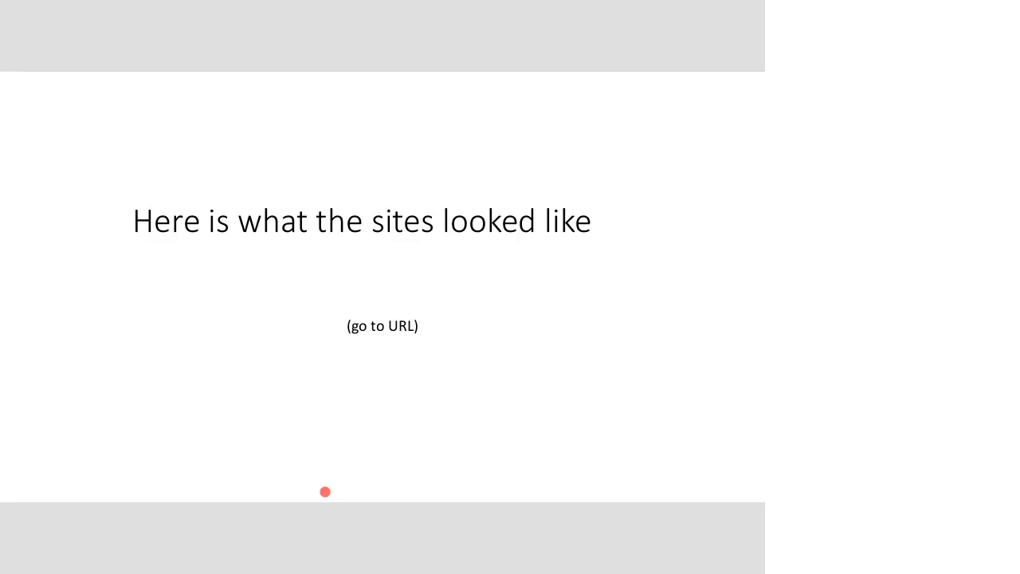
Advance the presentation to 'The Educational Design Process' flowchart slide
{"action": "key", "text": "Right"}
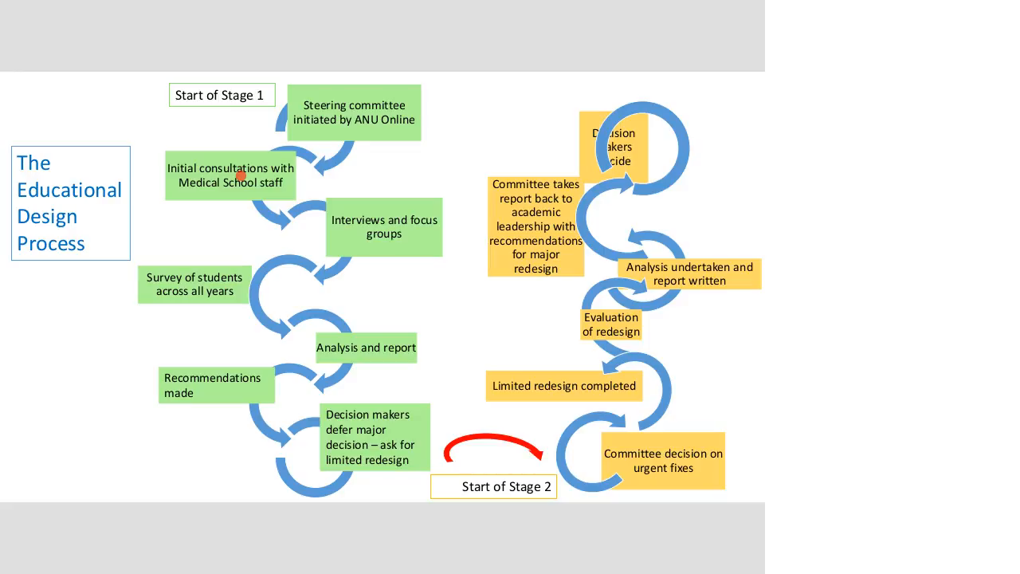
{"action": "mouse_move", "coordinate": [228, 397]}
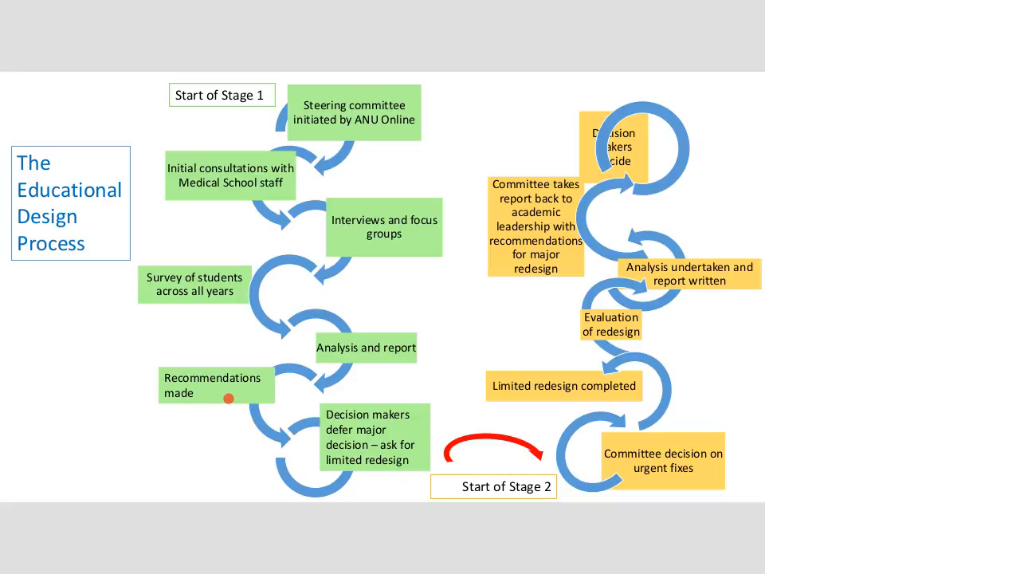
{"action": "mouse_move", "coordinate": [375, 484]}
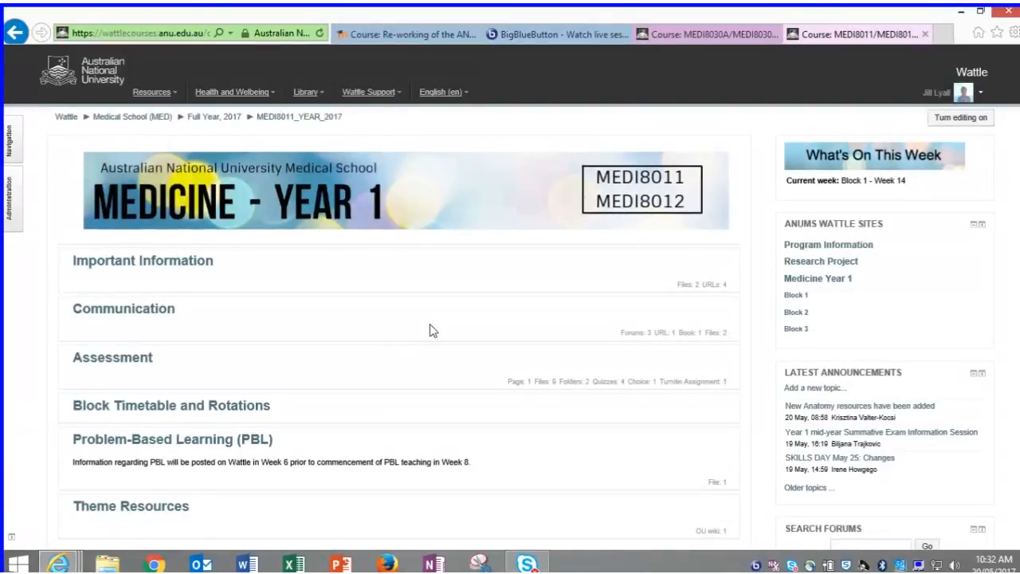
Browse the Medicine Year 1 Important Information section
{"action": "scroll", "scroll_direction": "down", "scroll_amount": 3}
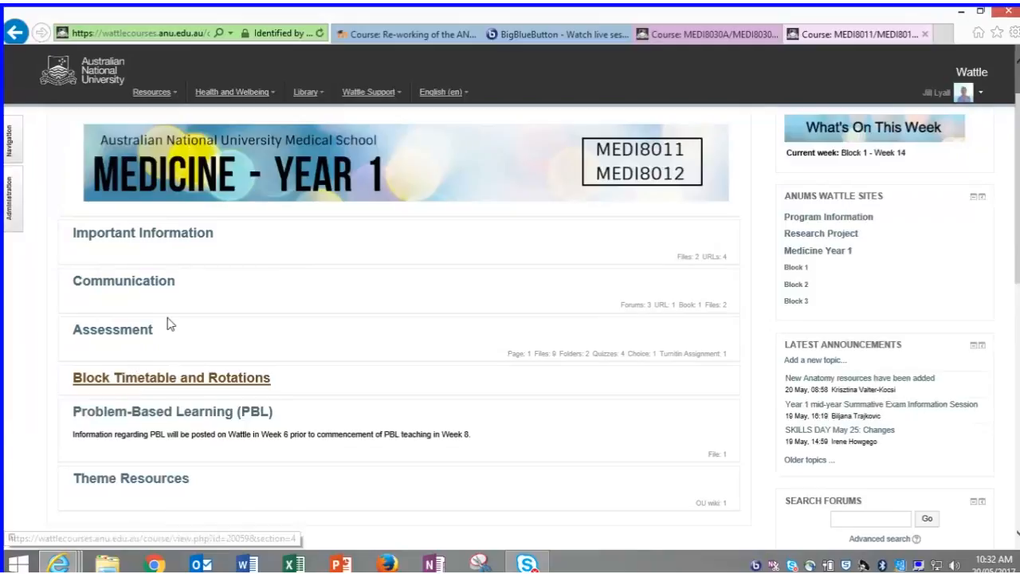
{"action": "mouse_move", "coordinate": [140, 287]}
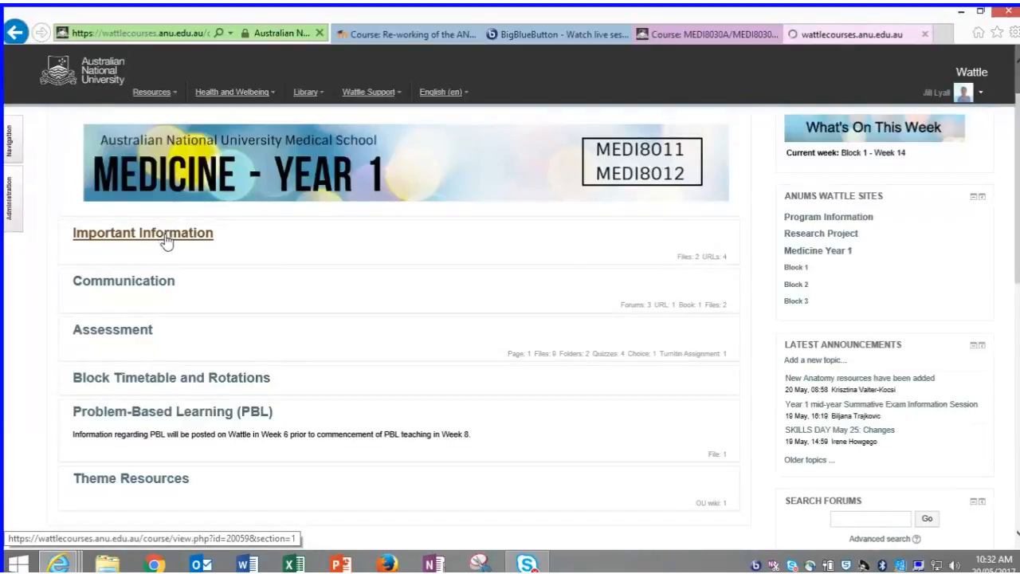
{"action": "left_click", "coordinate": [143, 232]}
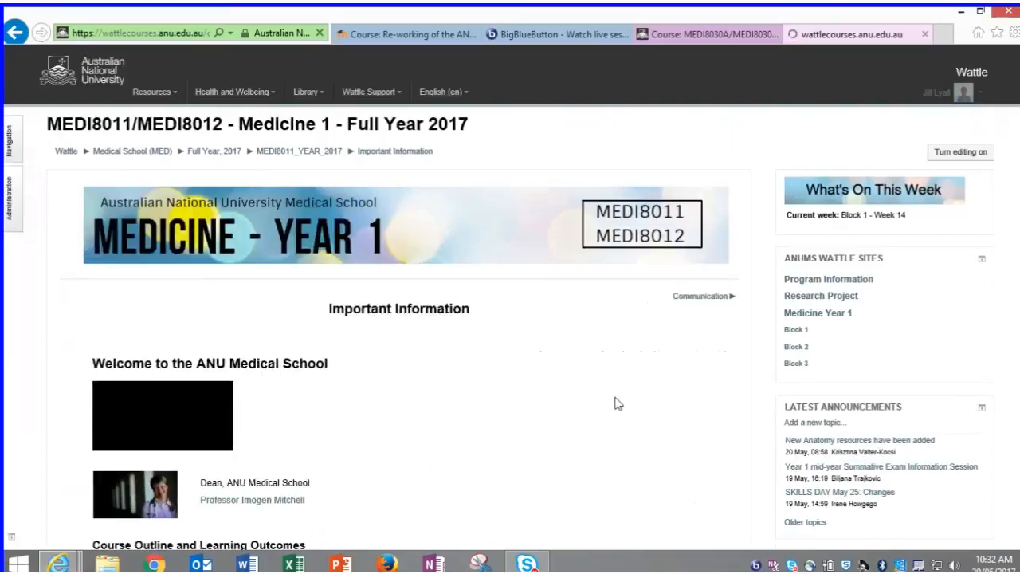
{"action": "scroll", "scroll_direction": "down", "scroll_amount": 3}
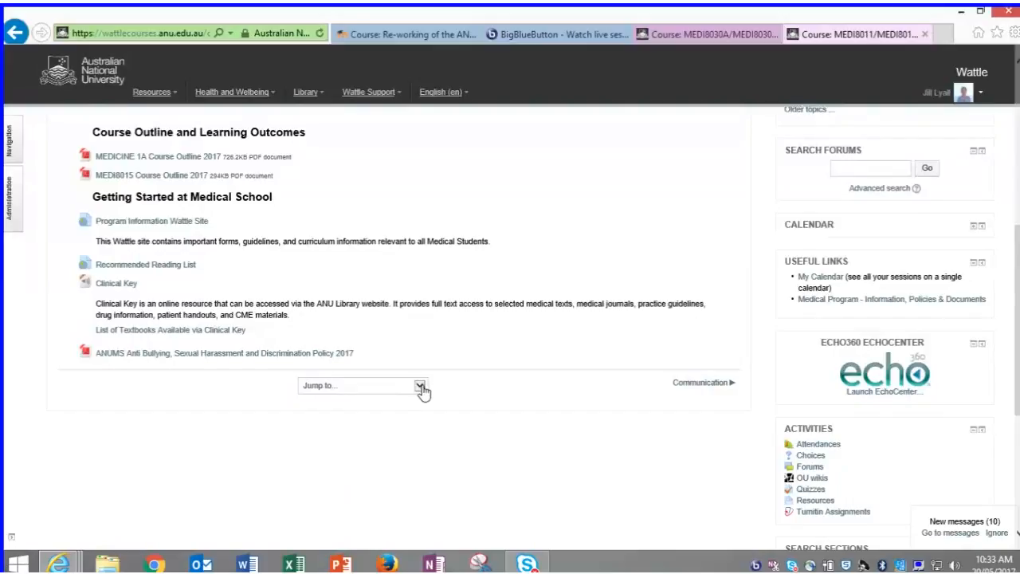
Jump to the Assessment section, then move on to Block Timetable and Rotations
{"action": "left_click", "coordinate": [420, 386]}
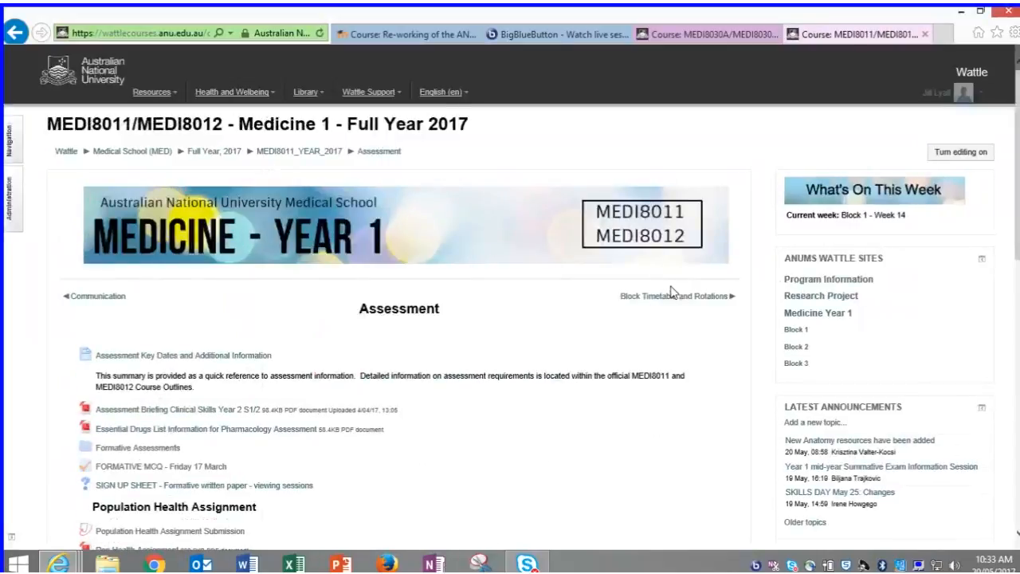
{"action": "scroll", "scroll_direction": "down", "scroll_amount": 3}
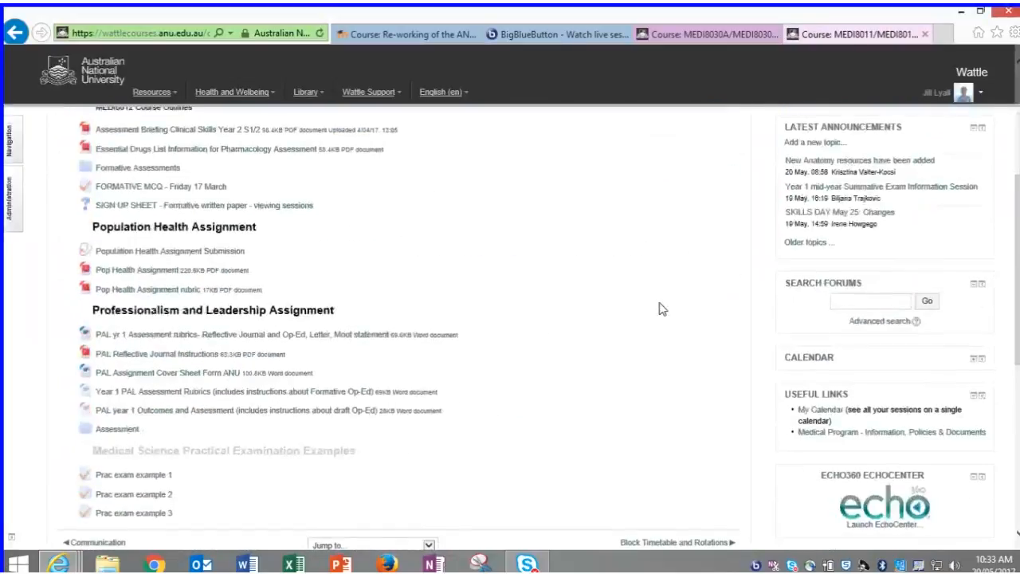
{"action": "scroll", "scroll_direction": "down", "scroll_amount": 3}
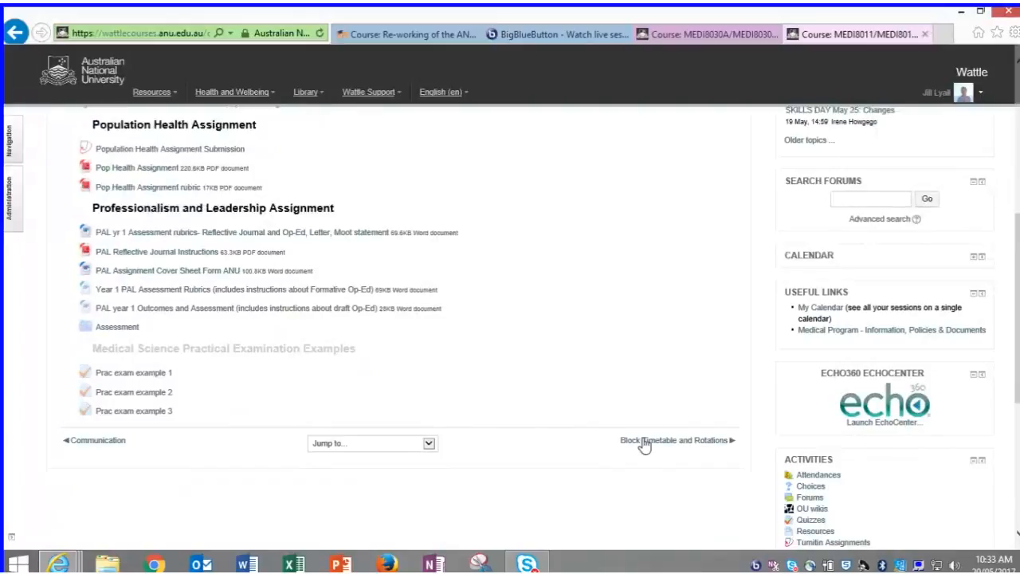
{"action": "left_click", "coordinate": [673, 439]}
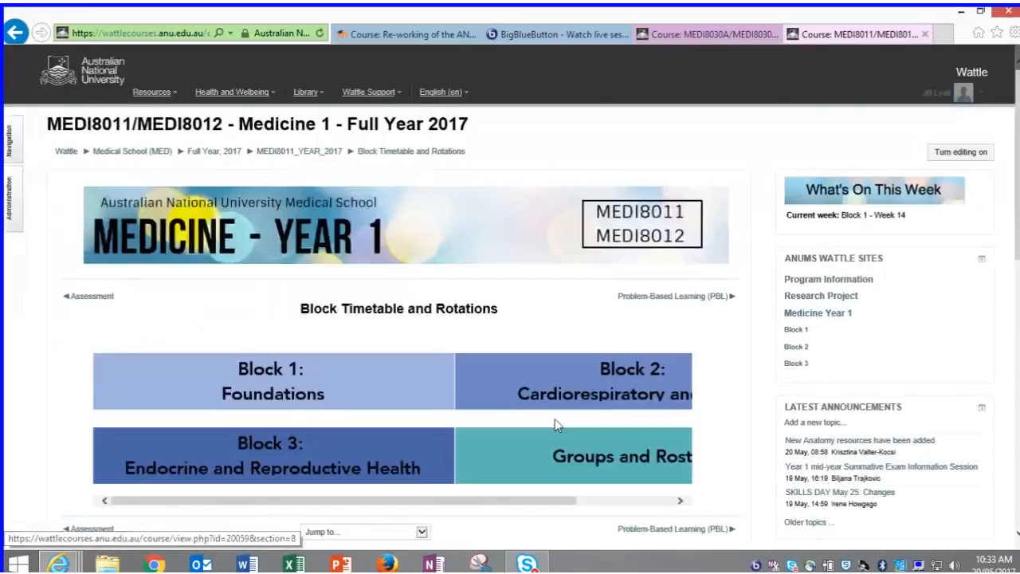
Open the Block 3: Endocrine and Reproductive Health tile and browse its weekly resources
{"action": "scroll", "scroll_direction": "down", "scroll_amount": 3}
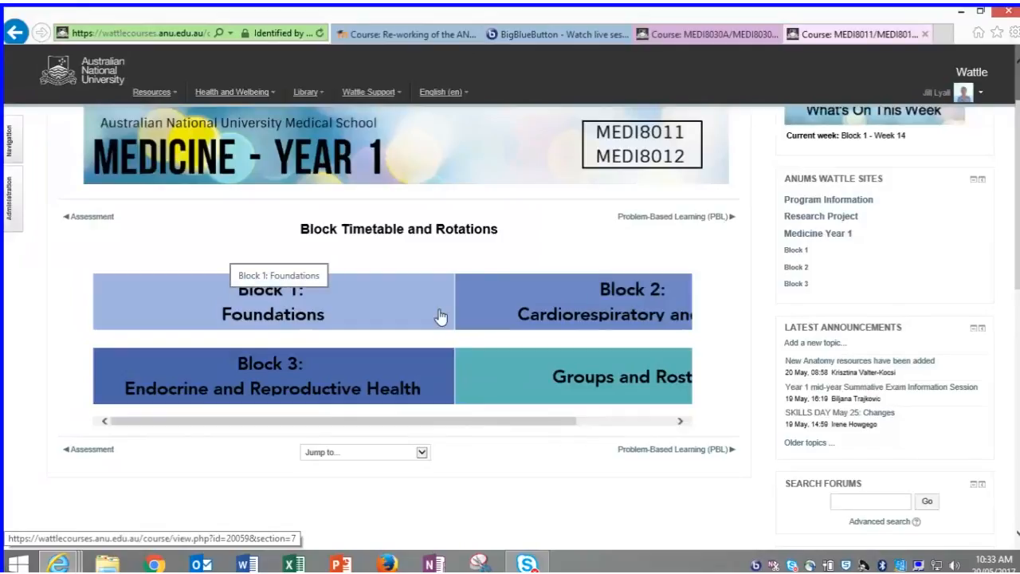
{"action": "mouse_move", "coordinate": [530, 387]}
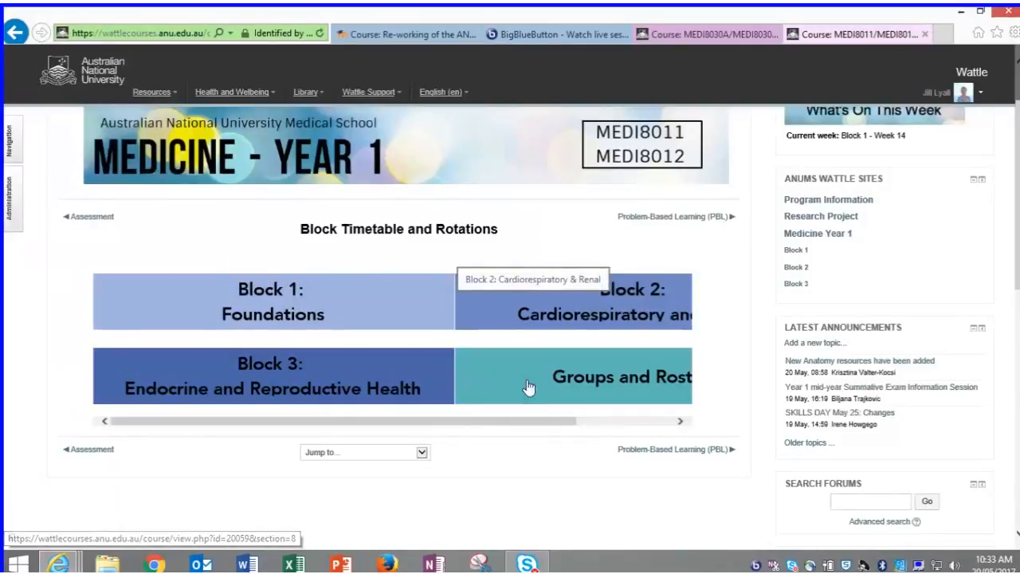
{"action": "mouse_move", "coordinate": [303, 380]}
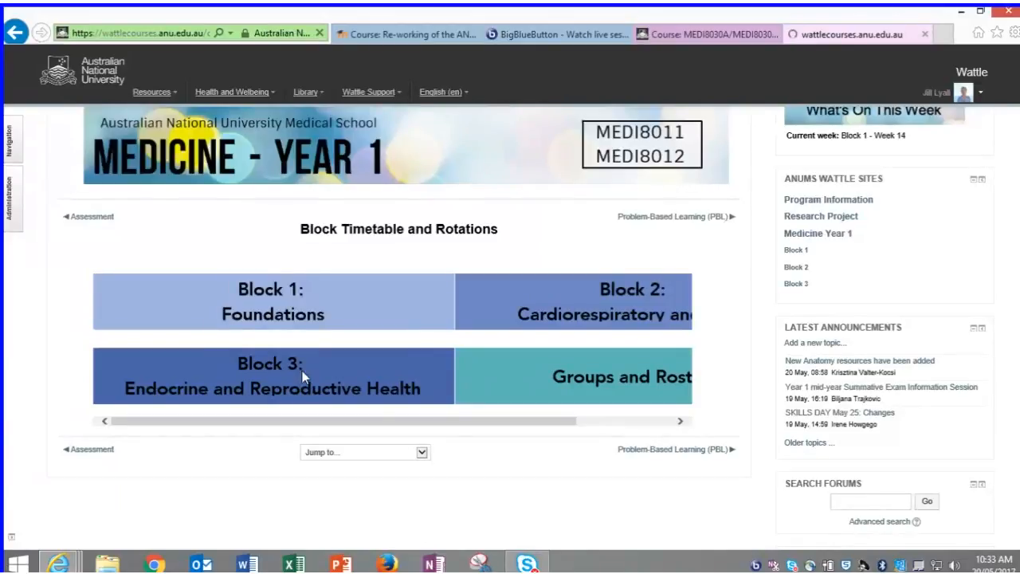
{"action": "left_click", "coordinate": [271, 376]}
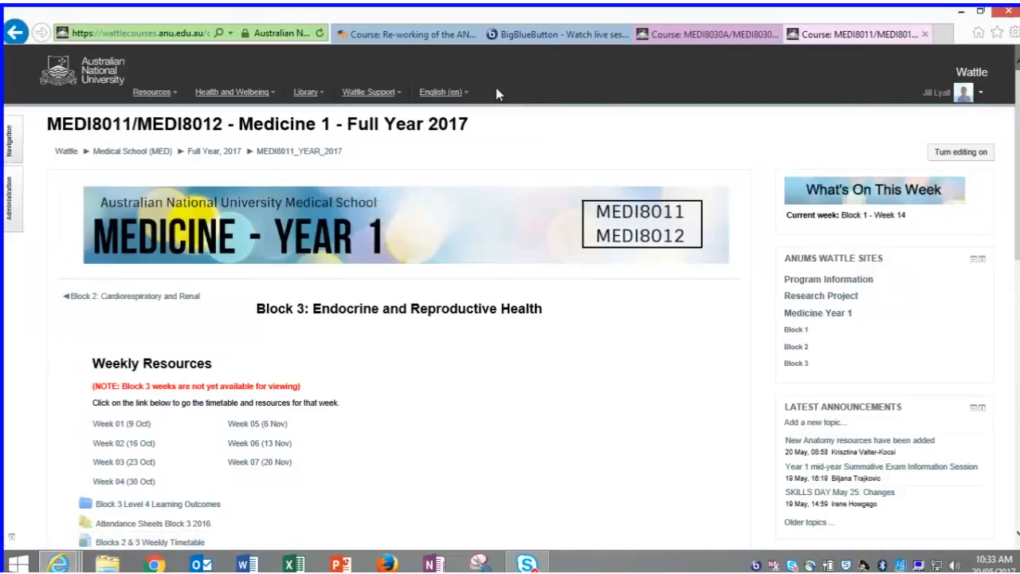
{"action": "left_click", "coordinate": [558, 33]}
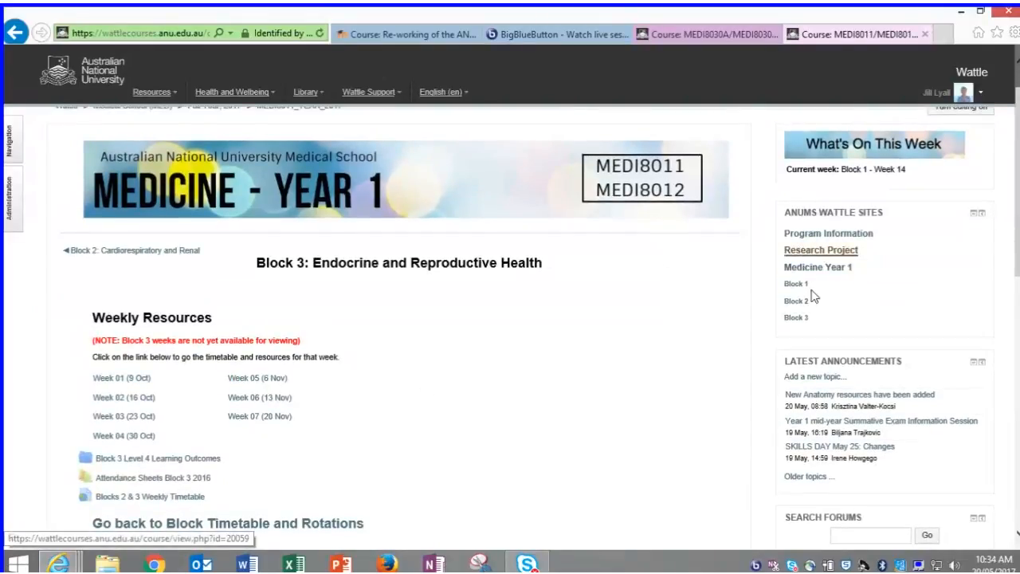
{"action": "scroll", "scroll_direction": "down", "scroll_amount": 3}
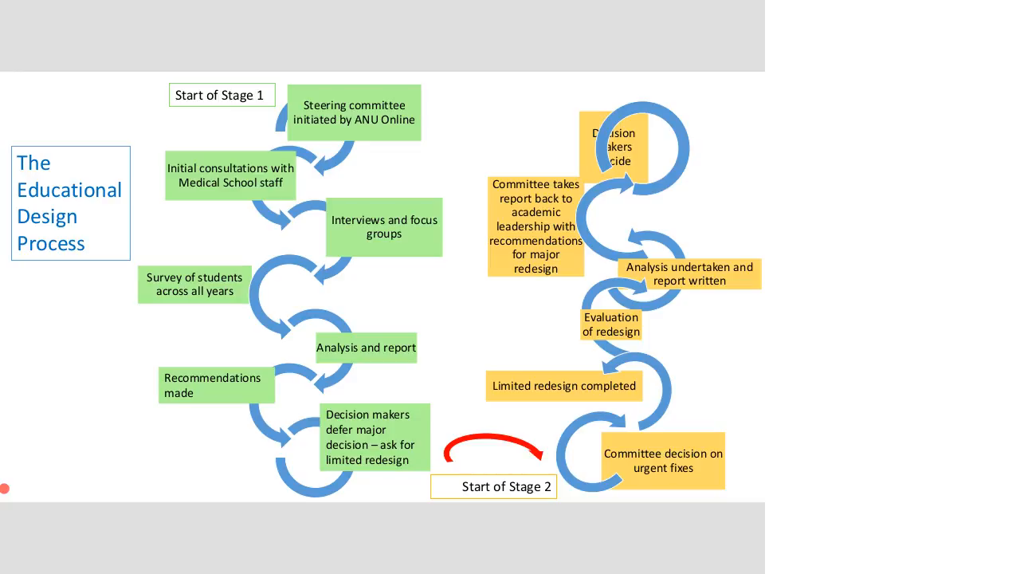
{"action": "mouse_move", "coordinate": [561, 347]}
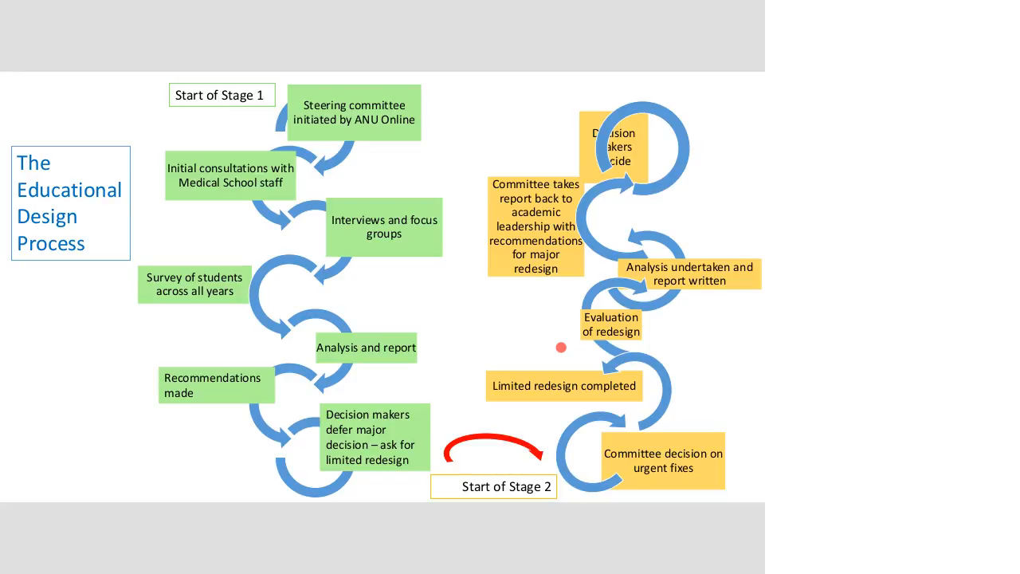